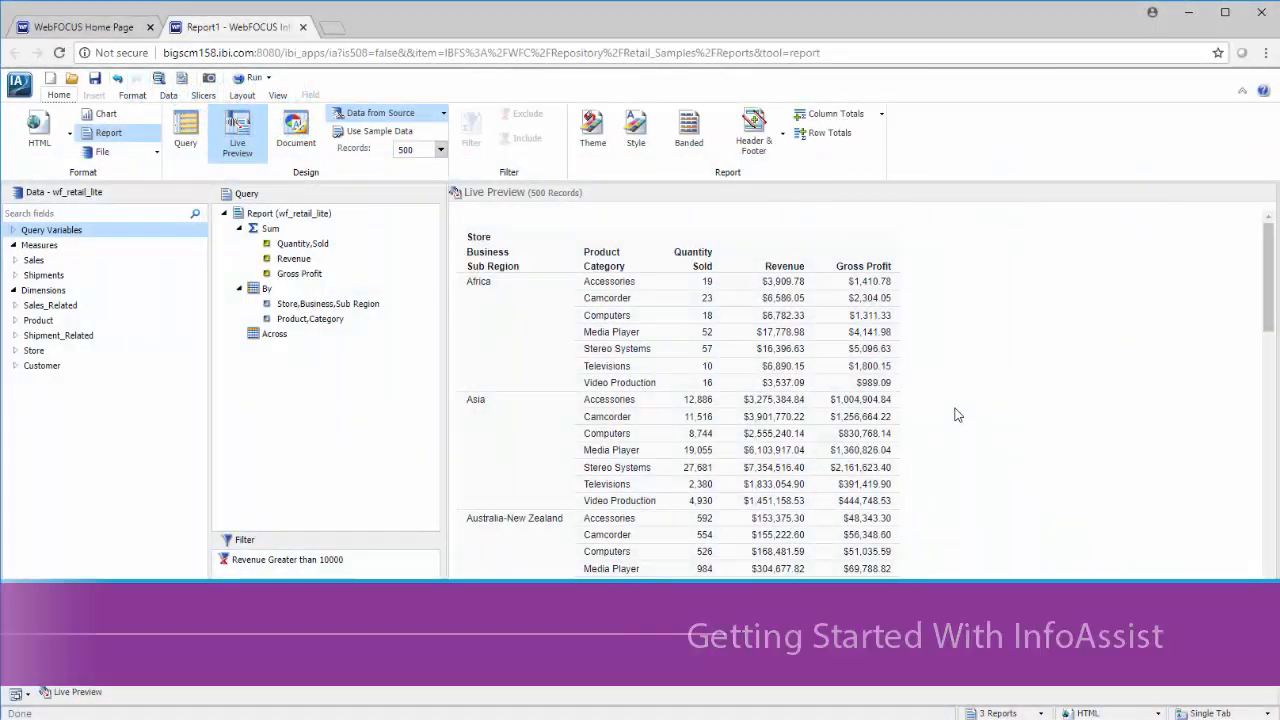
# Hide the live preview to show only the query, and narrow the data fields pane.
pyautogui.scroll(-3)
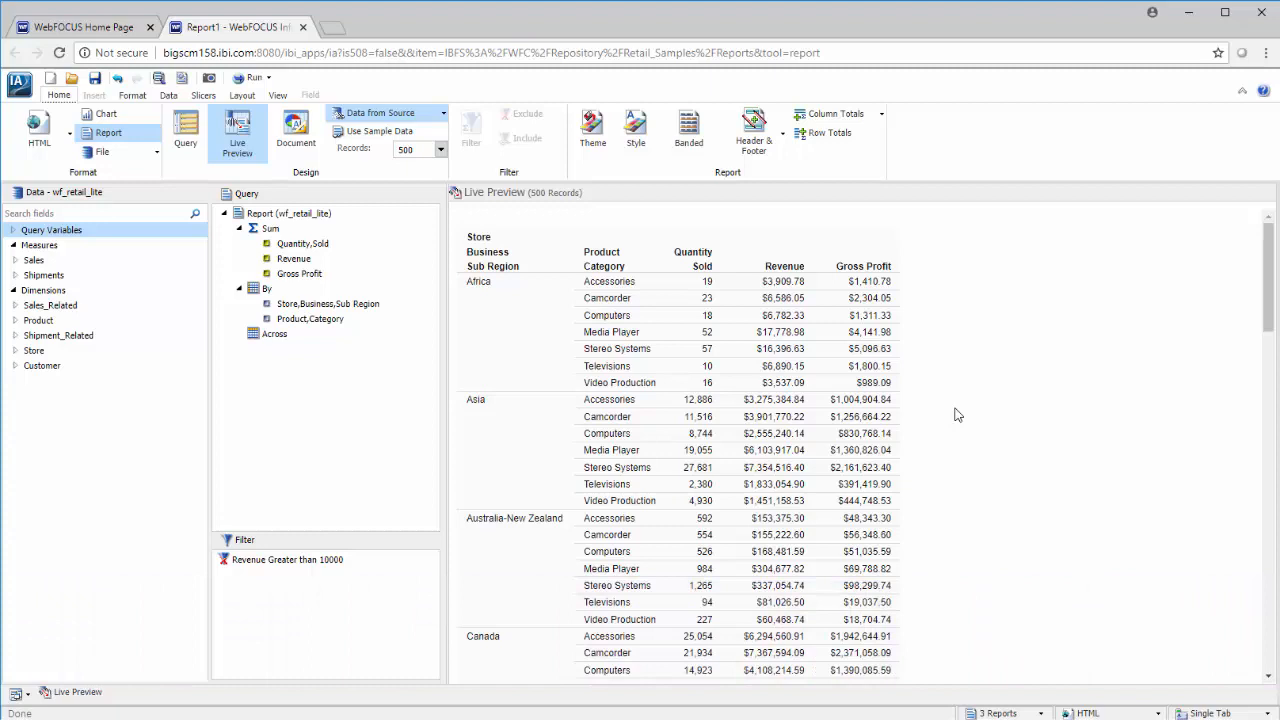
pyautogui.click(287, 559)
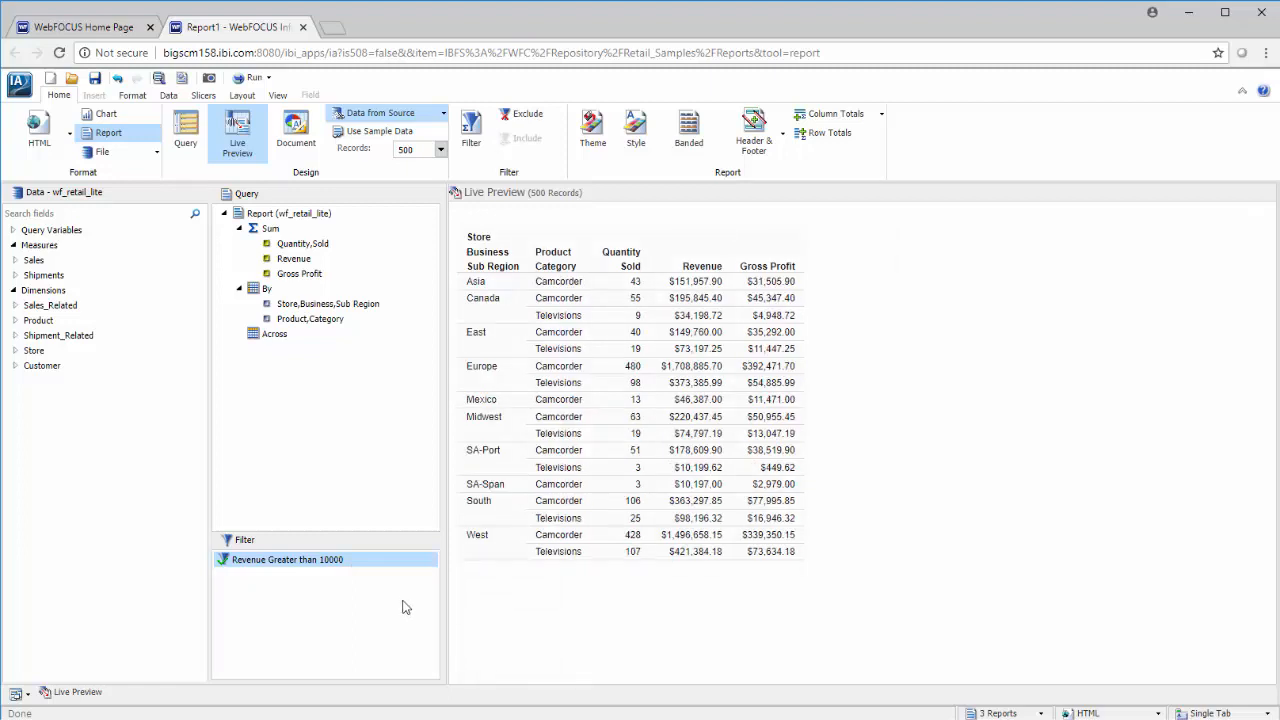
pyautogui.click(279, 95)
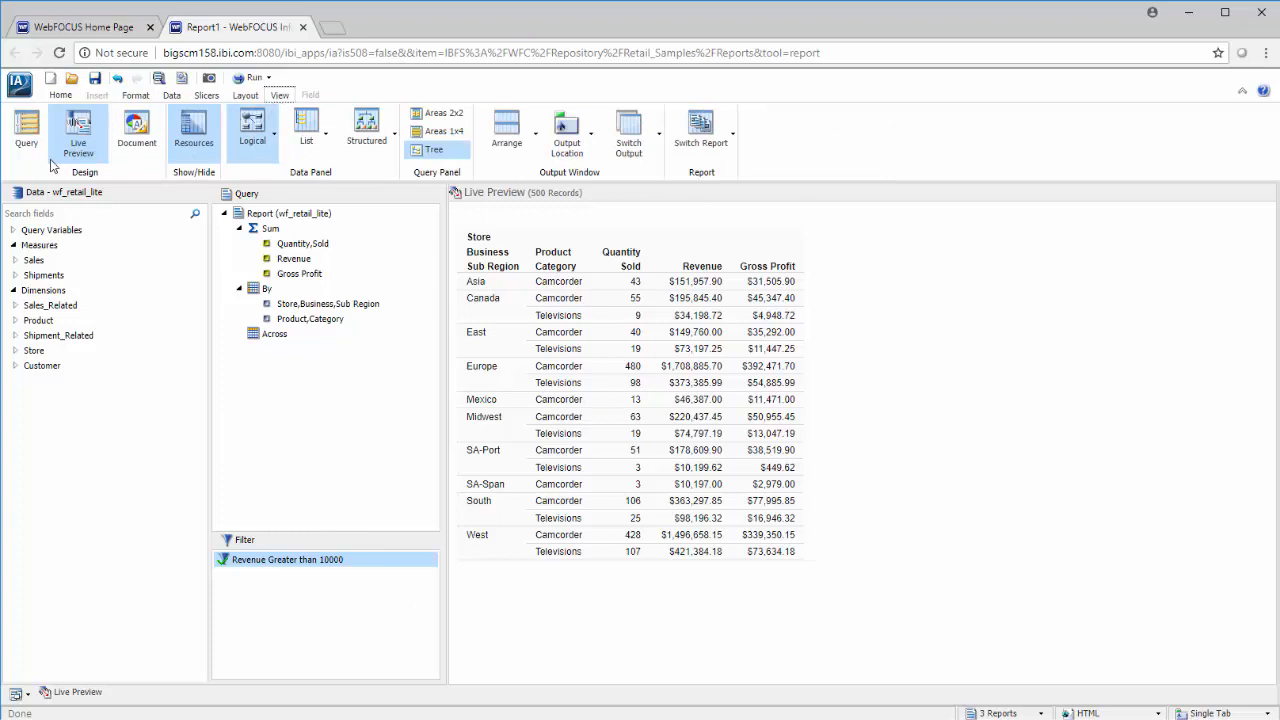
pyautogui.click(26, 130)
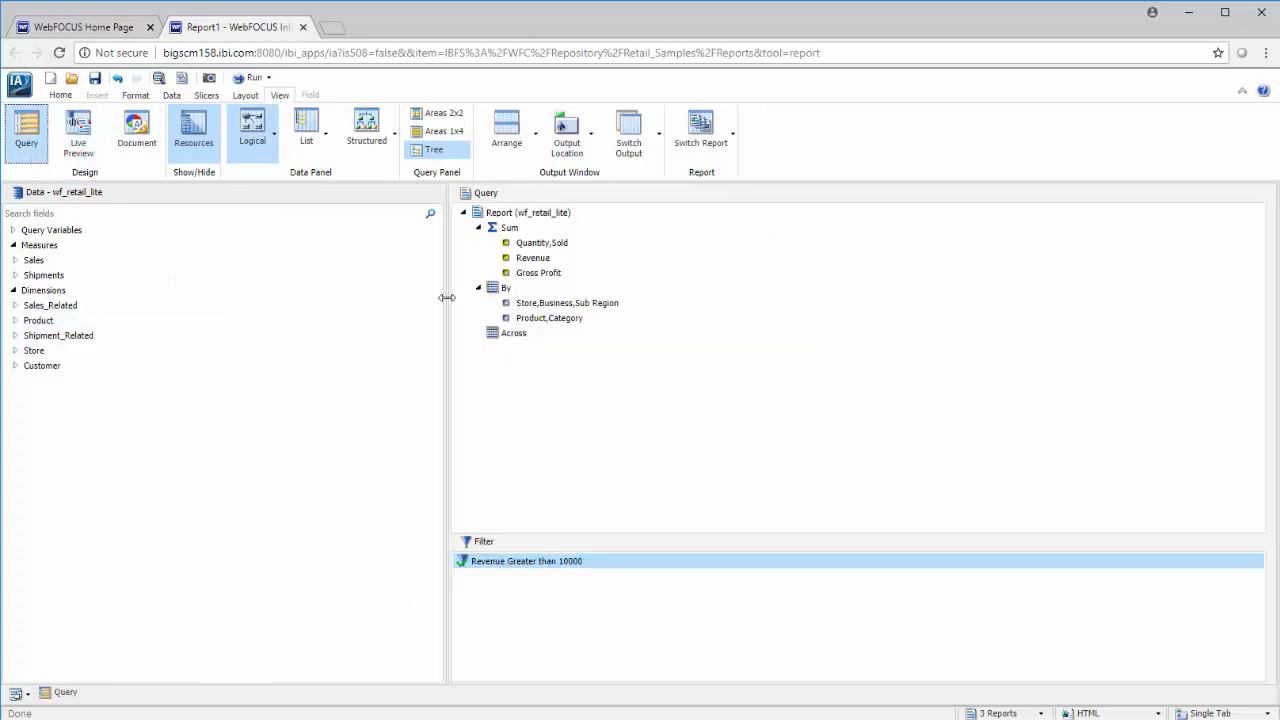
pyautogui.moveTo(448, 298); pyautogui.dragTo(202, 298)
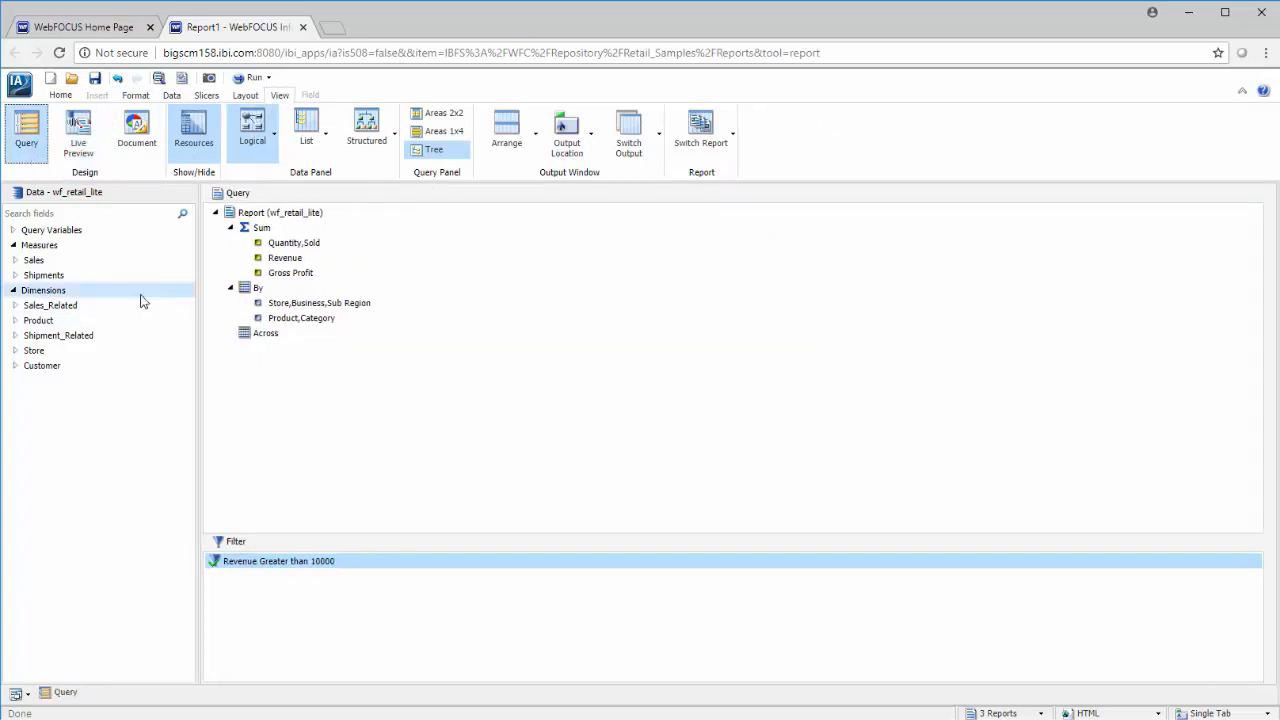
# From the WebFOCUS home page, create a new item in the Mobile folder to launch InfoAssist.
pyautogui.click(85, 27)
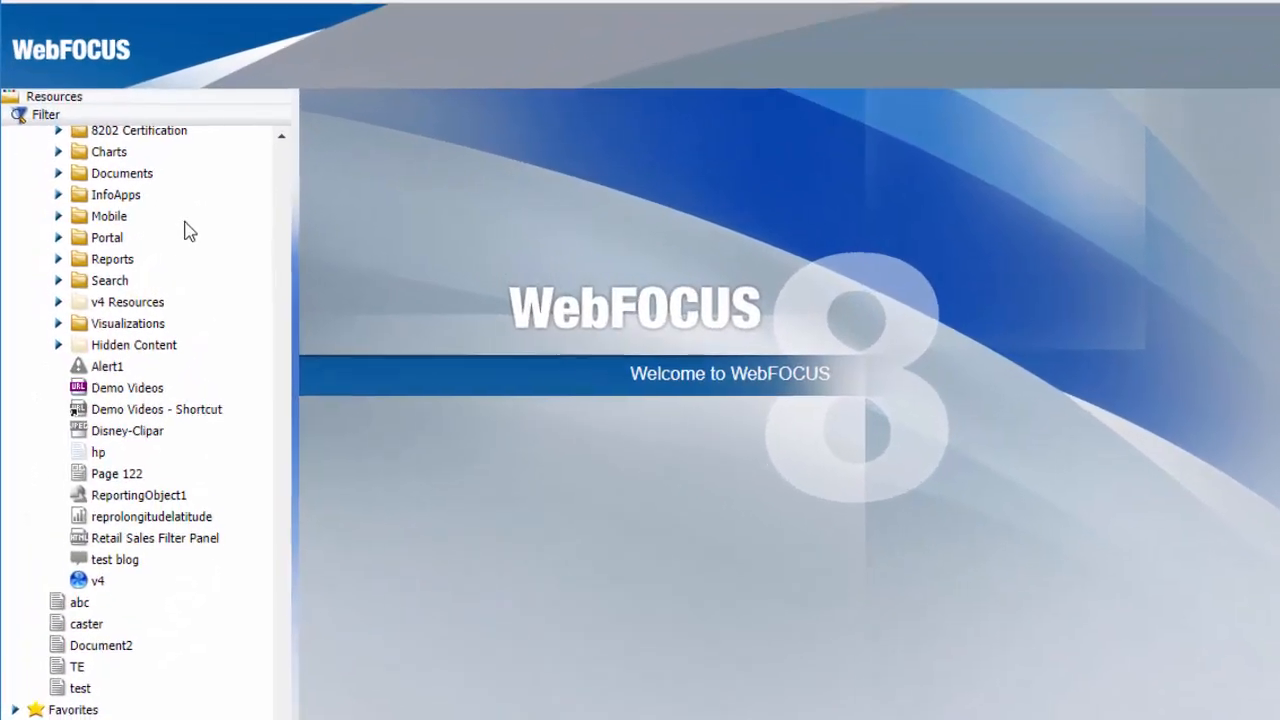
pyautogui.rightClick(110, 216)
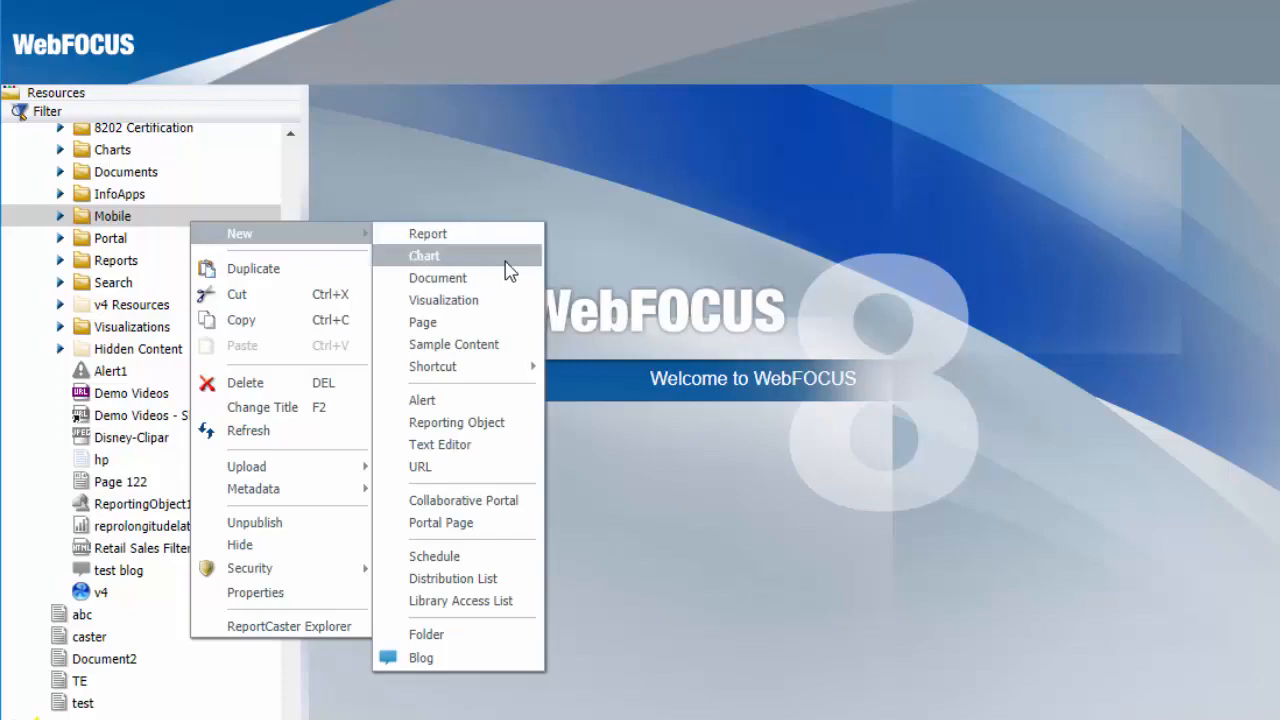
pyautogui.click(428, 233)
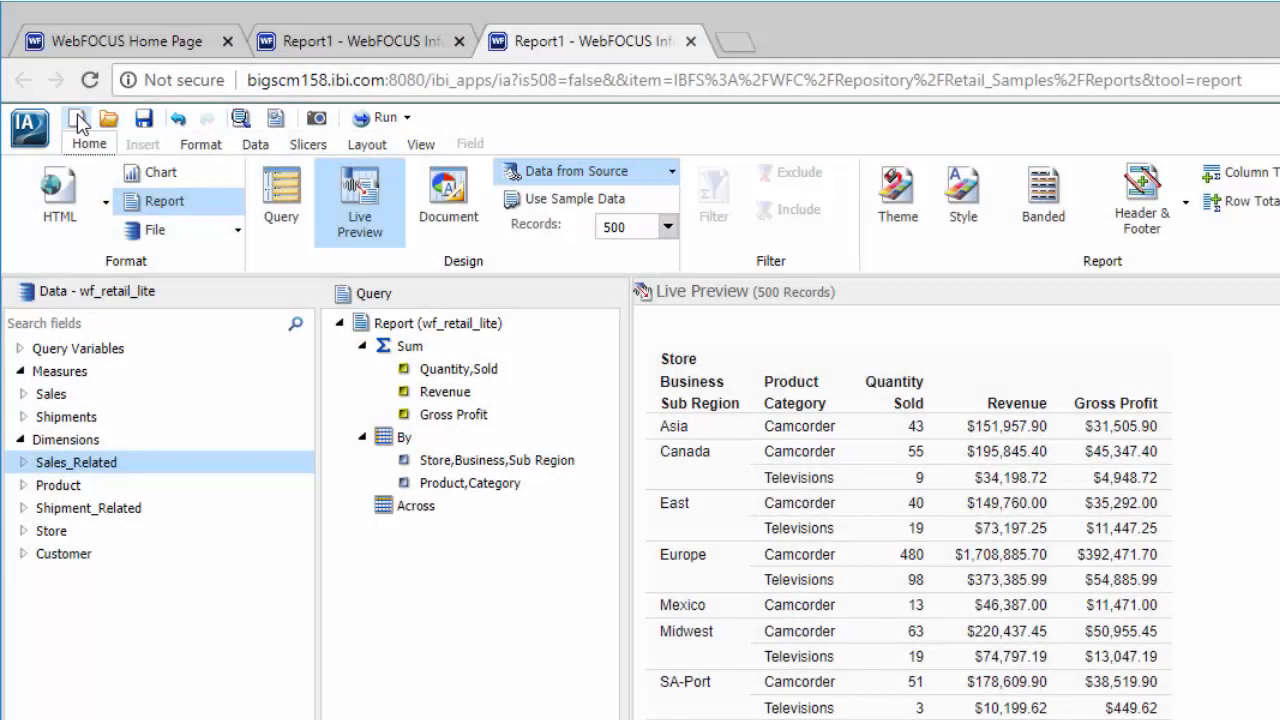
# Browse the file and output format options, then select the Gross Profit column.
pyautogui.click(28, 124)
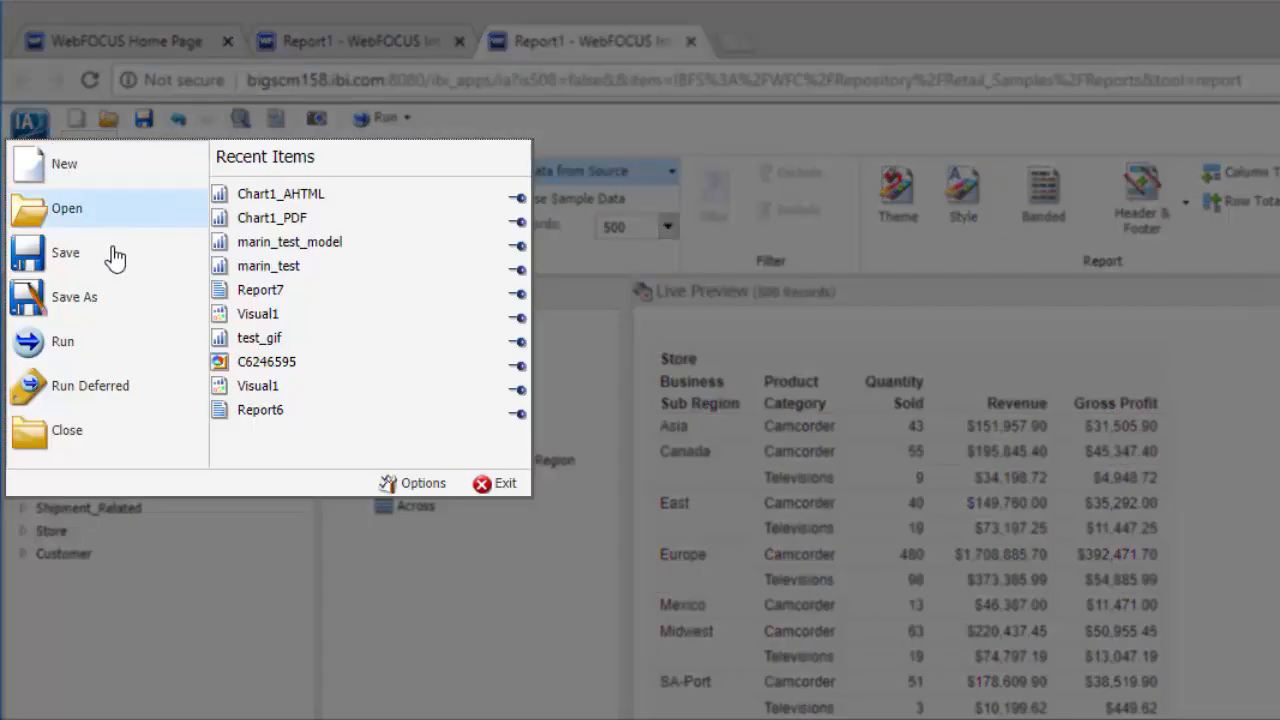
pyautogui.moveTo(120, 343)
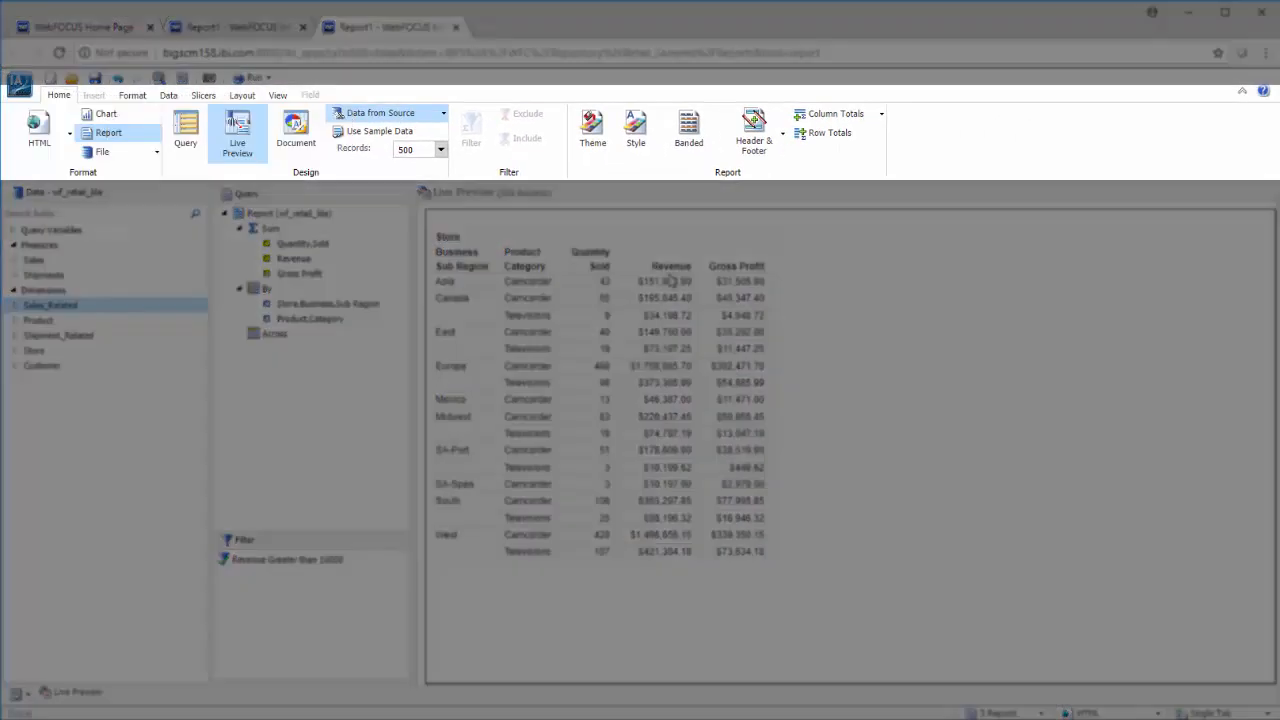
pyautogui.click(134, 95)
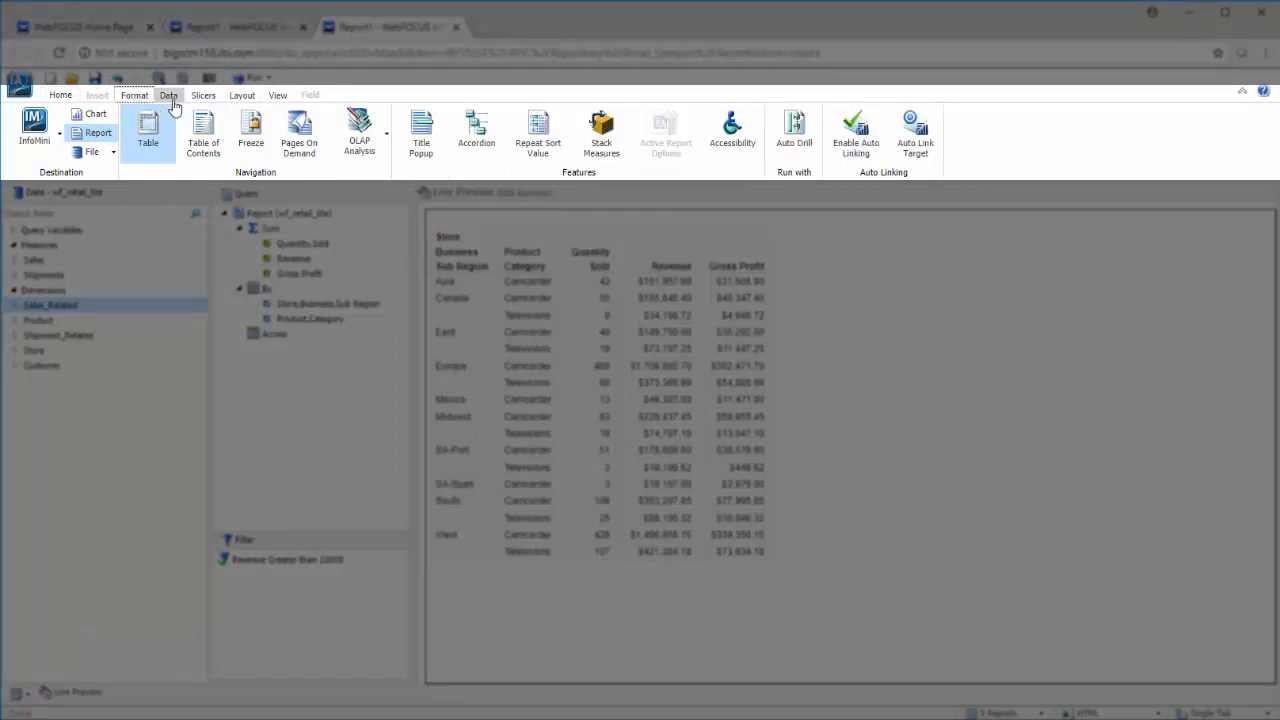
pyautogui.click(170, 95)
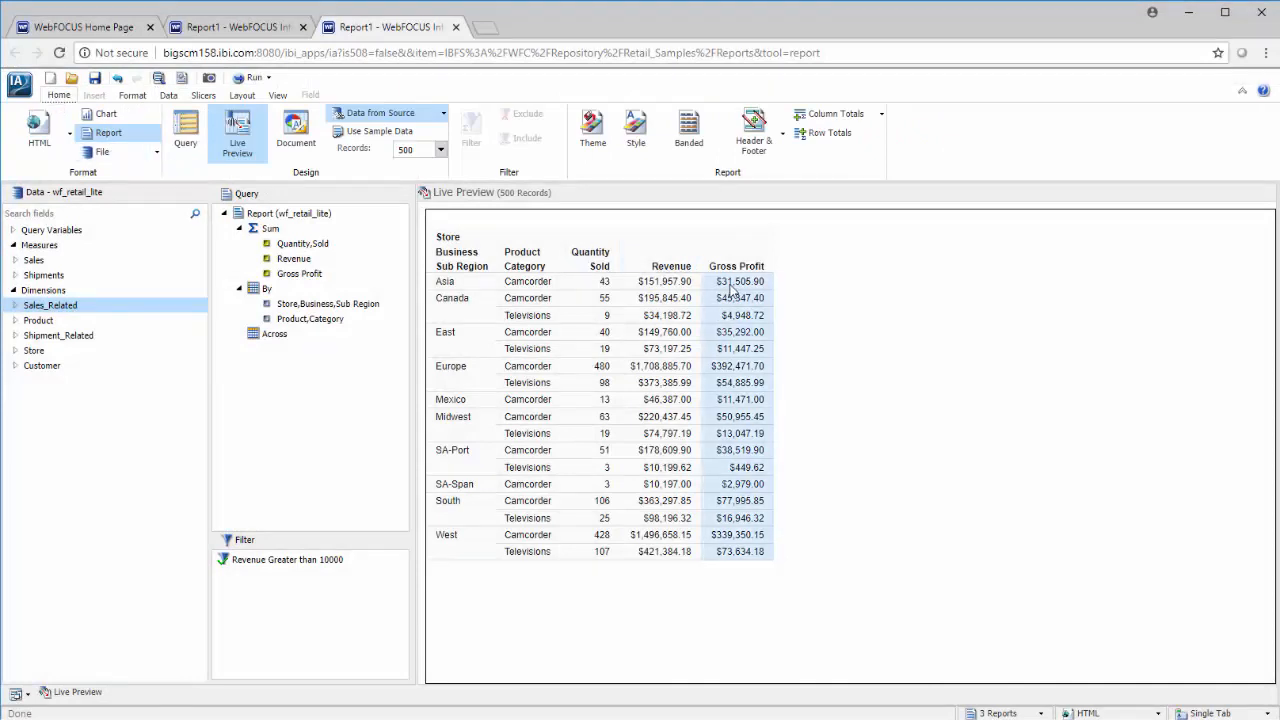
pyautogui.click(737, 250)
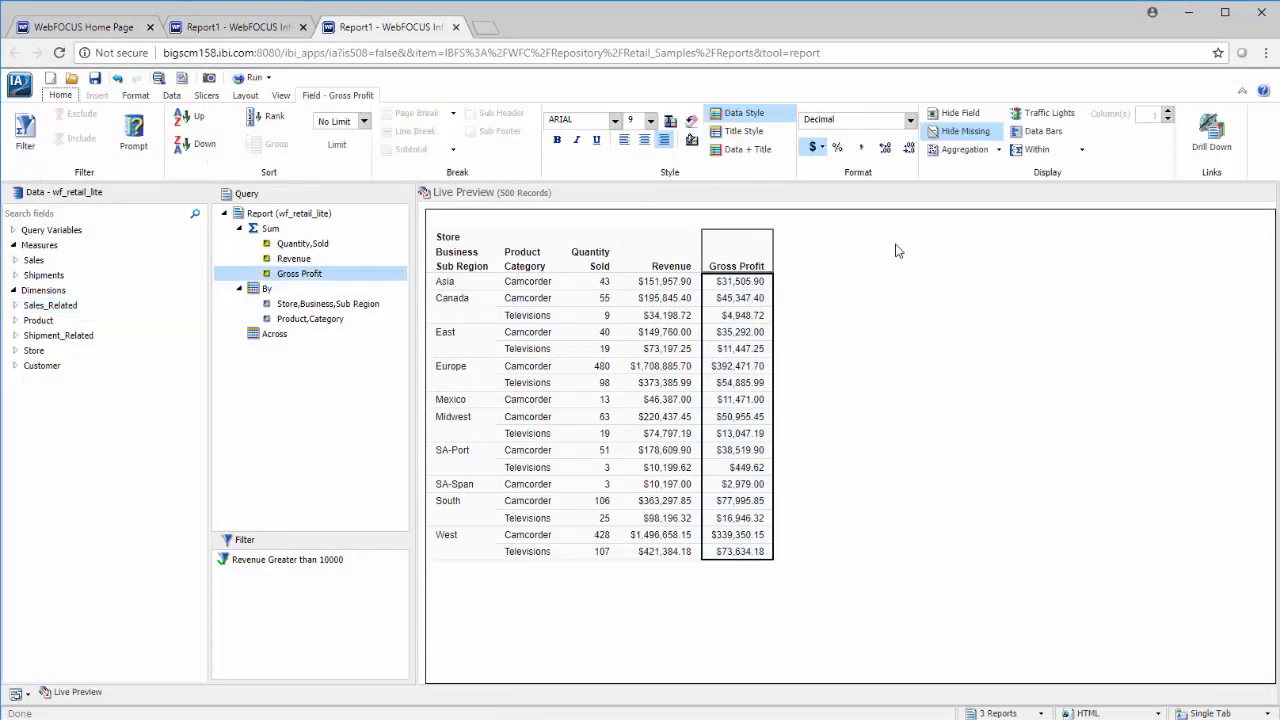
# Add data bars to Gross Profit and begin a second Product Category filter condition.
pyautogui.click(1043, 131)
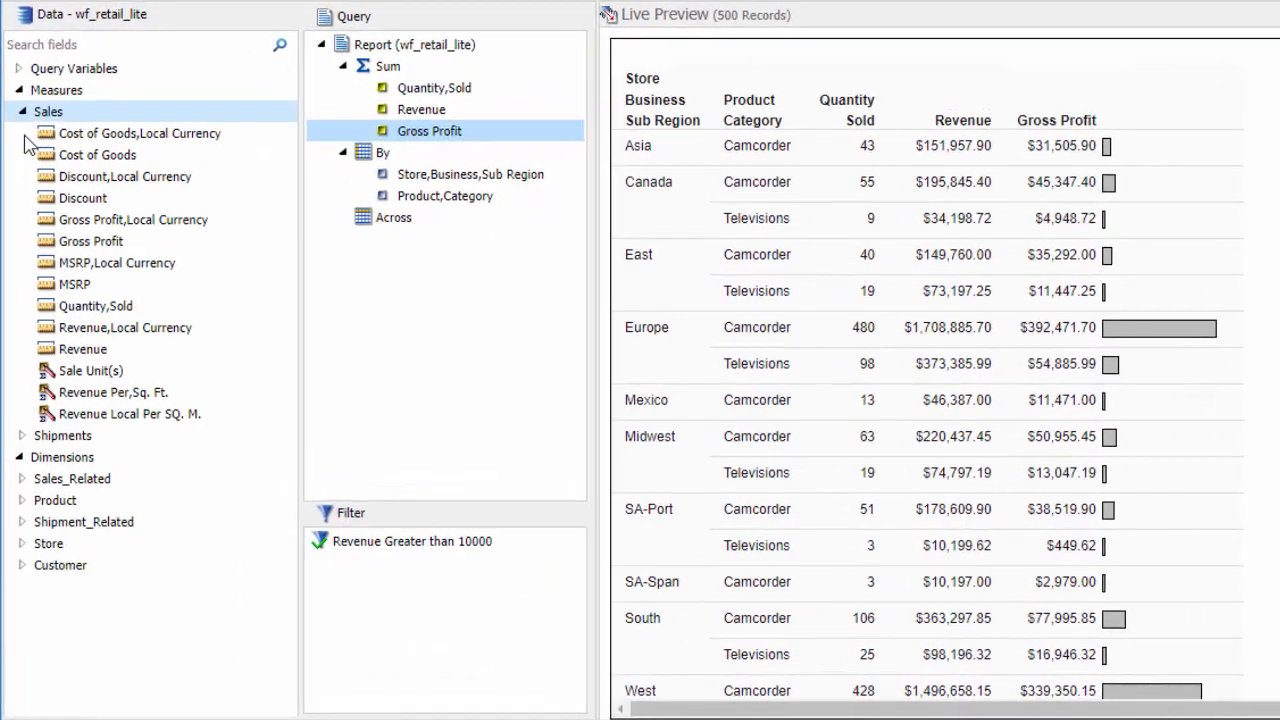
pyautogui.click(22, 500)
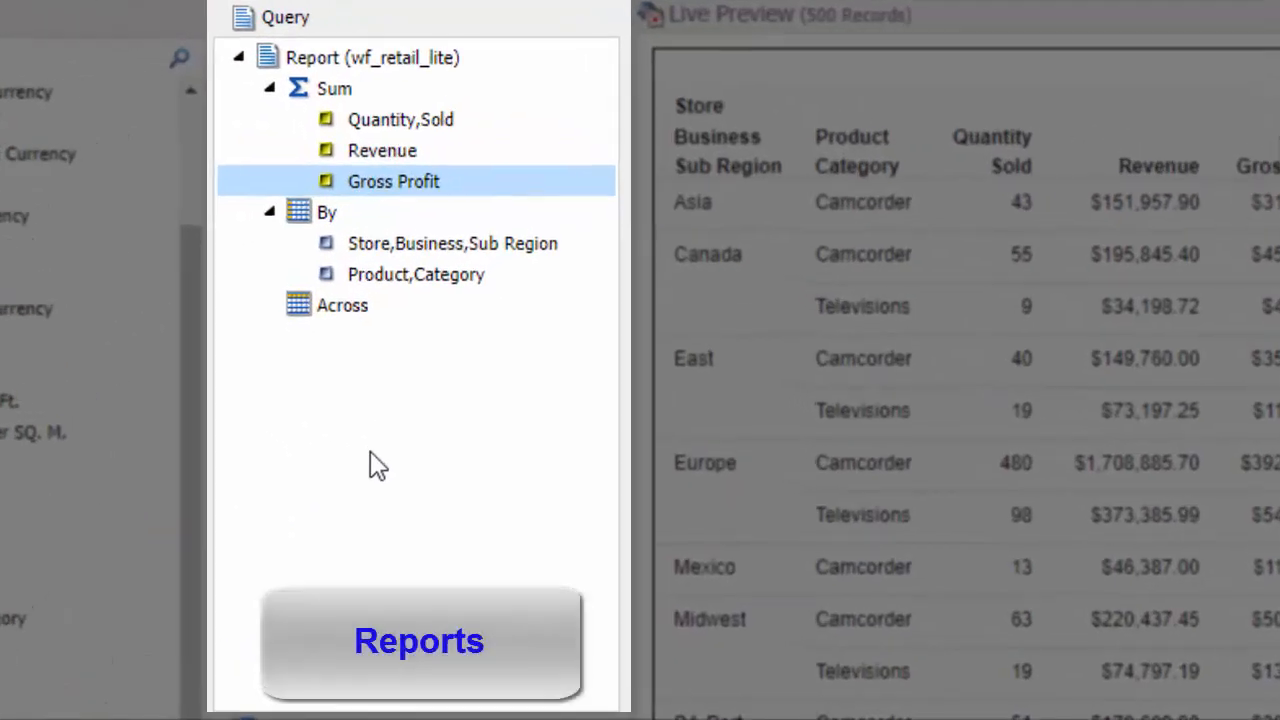
pyautogui.click(849, 640)
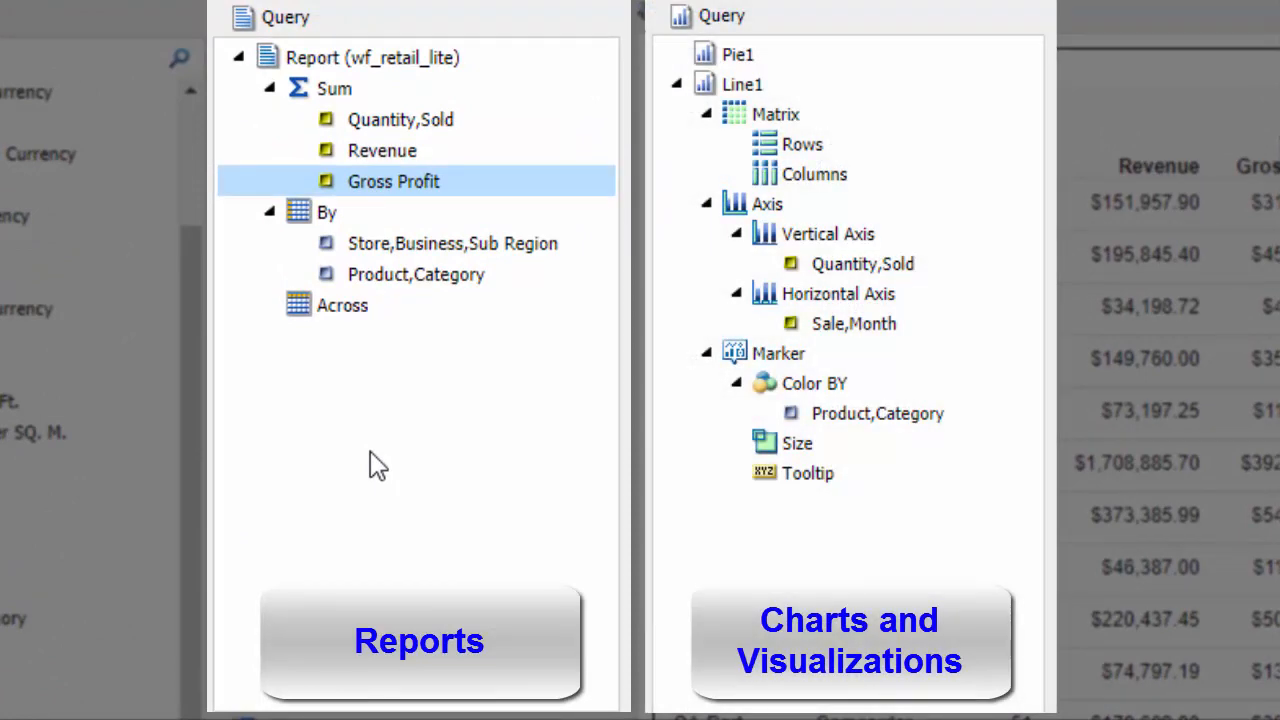
pyautogui.click(334, 88)
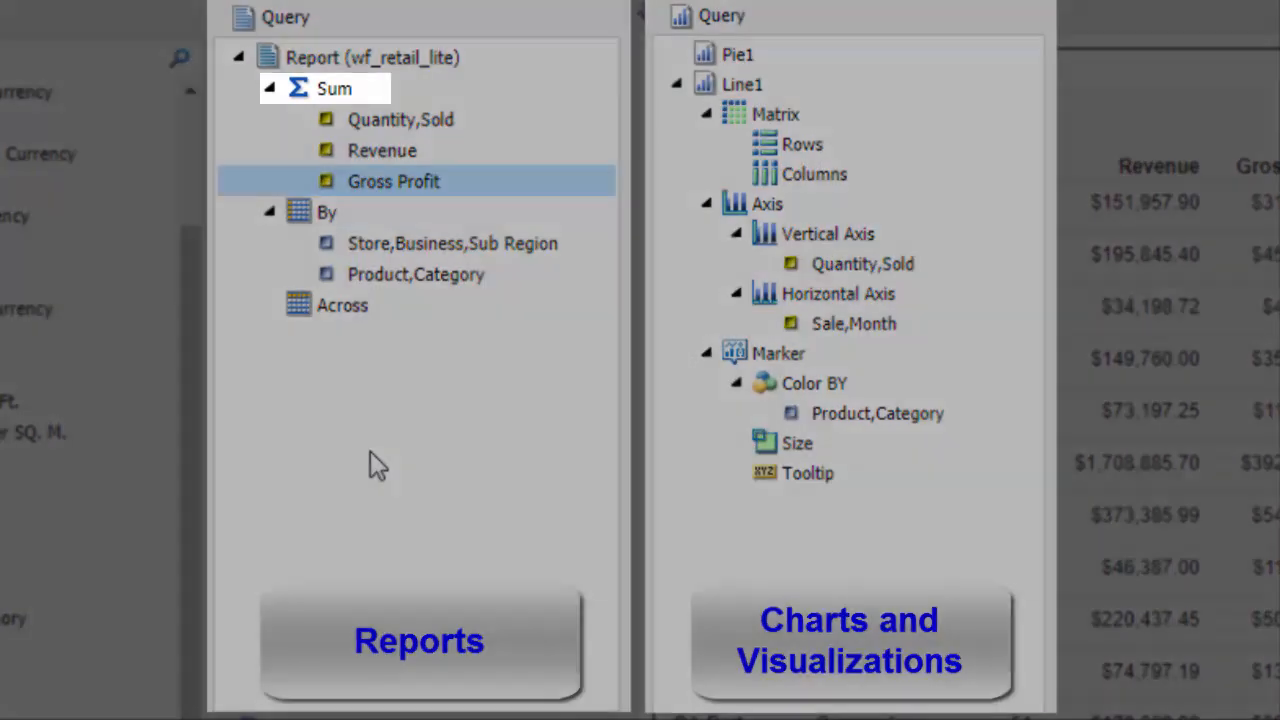
pyautogui.click(342, 304)
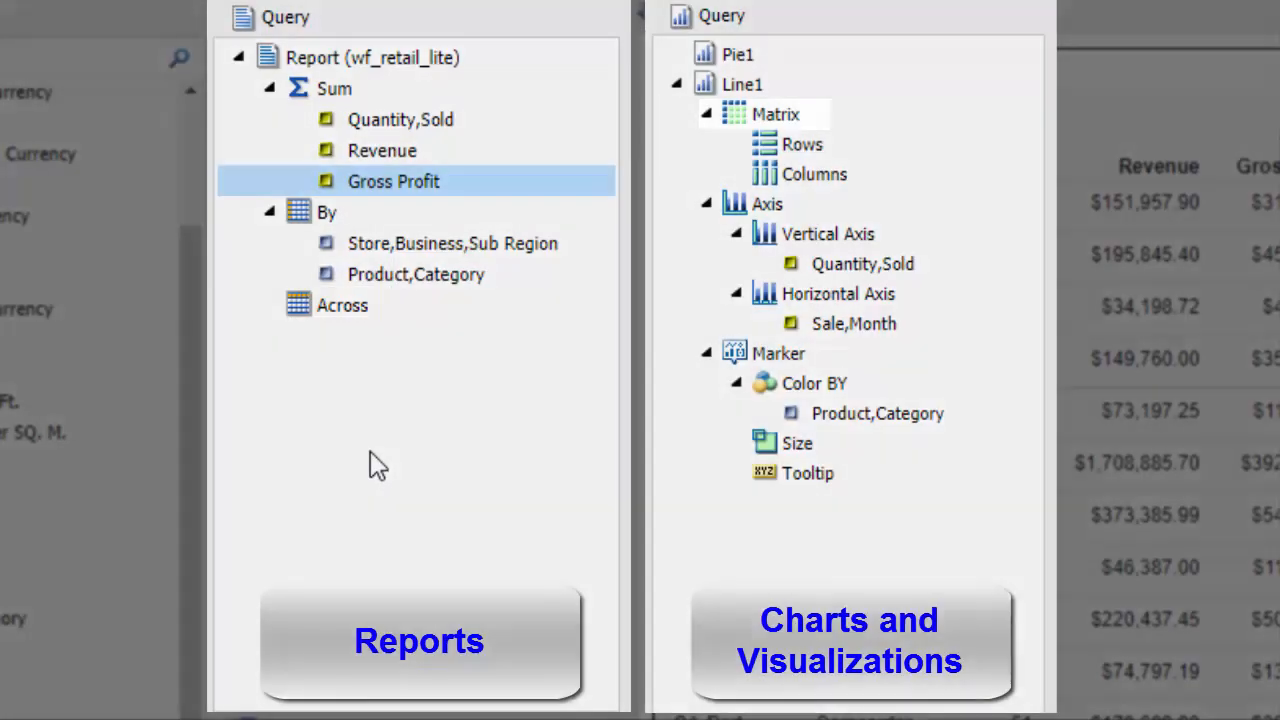
pyautogui.click(779, 353)
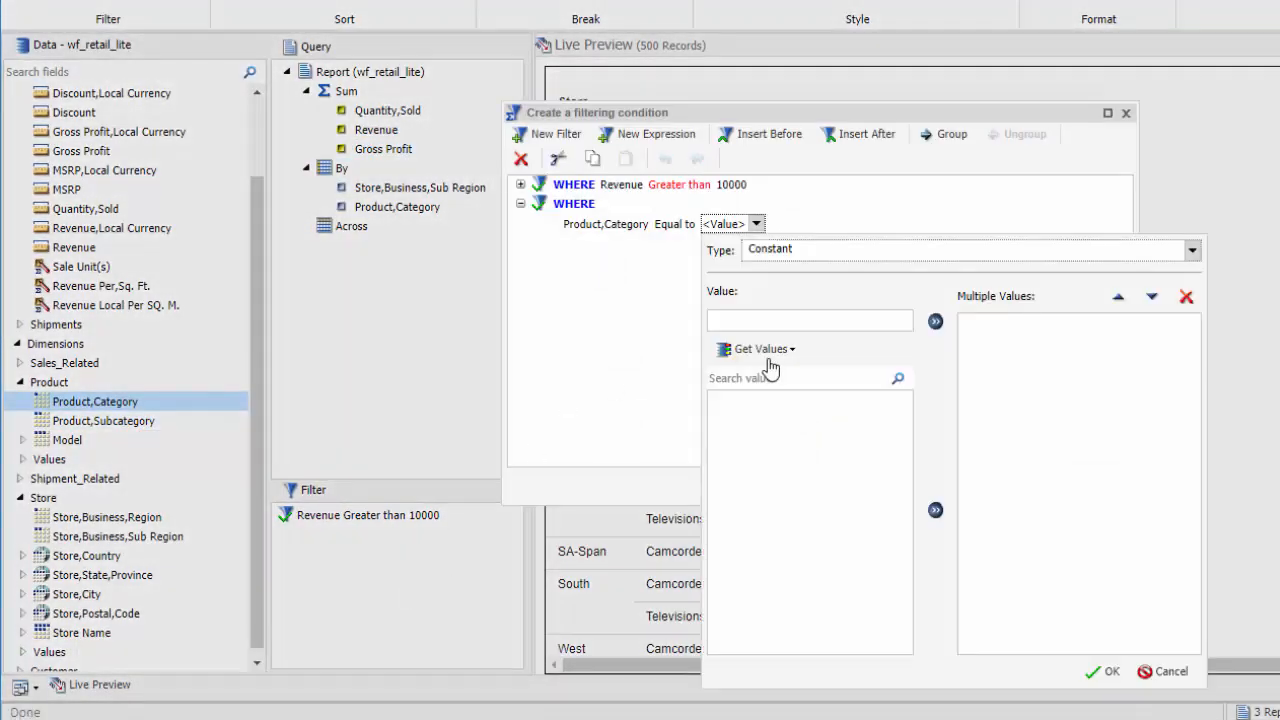
# Fetch and confirm the Product Category filter values, then start another new report.
pyautogui.click(759, 349)
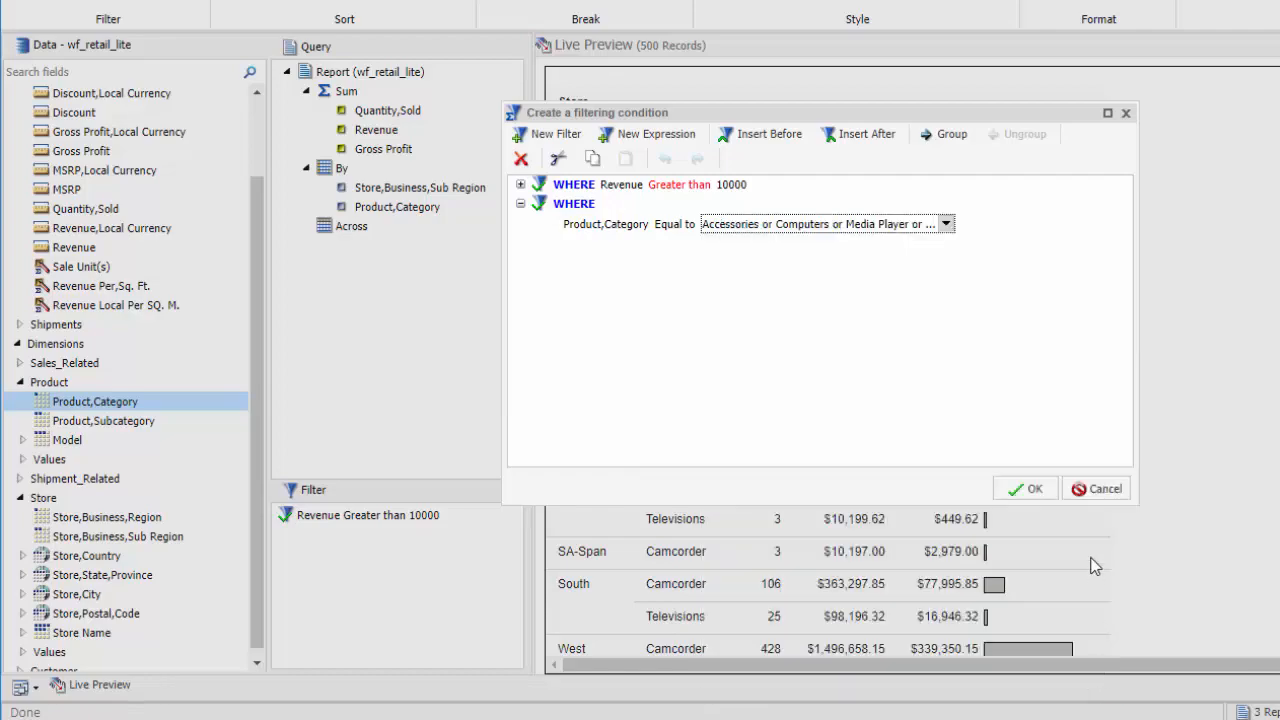
pyautogui.click(1024, 488)
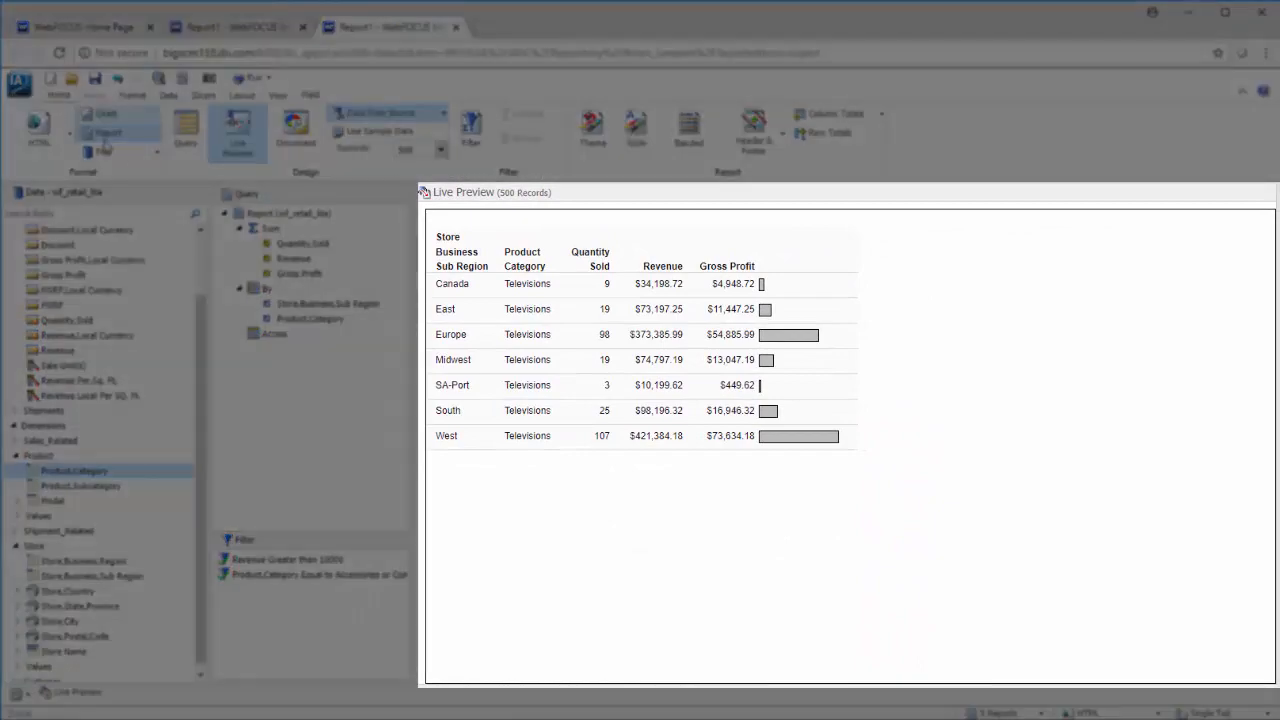
pyautogui.click(185, 130)
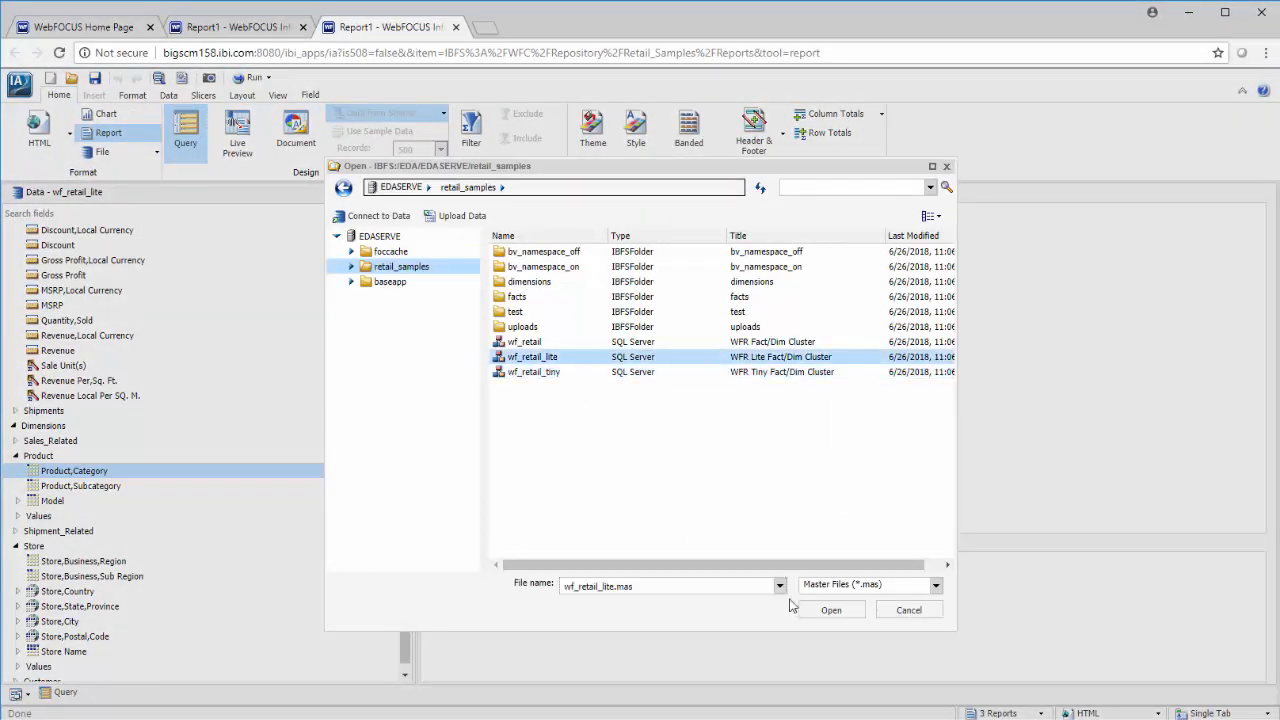
# Base the new report on wf_retail_lite, add Store,Business,Region, and select Gross Profit.
pyautogui.click(830, 610)
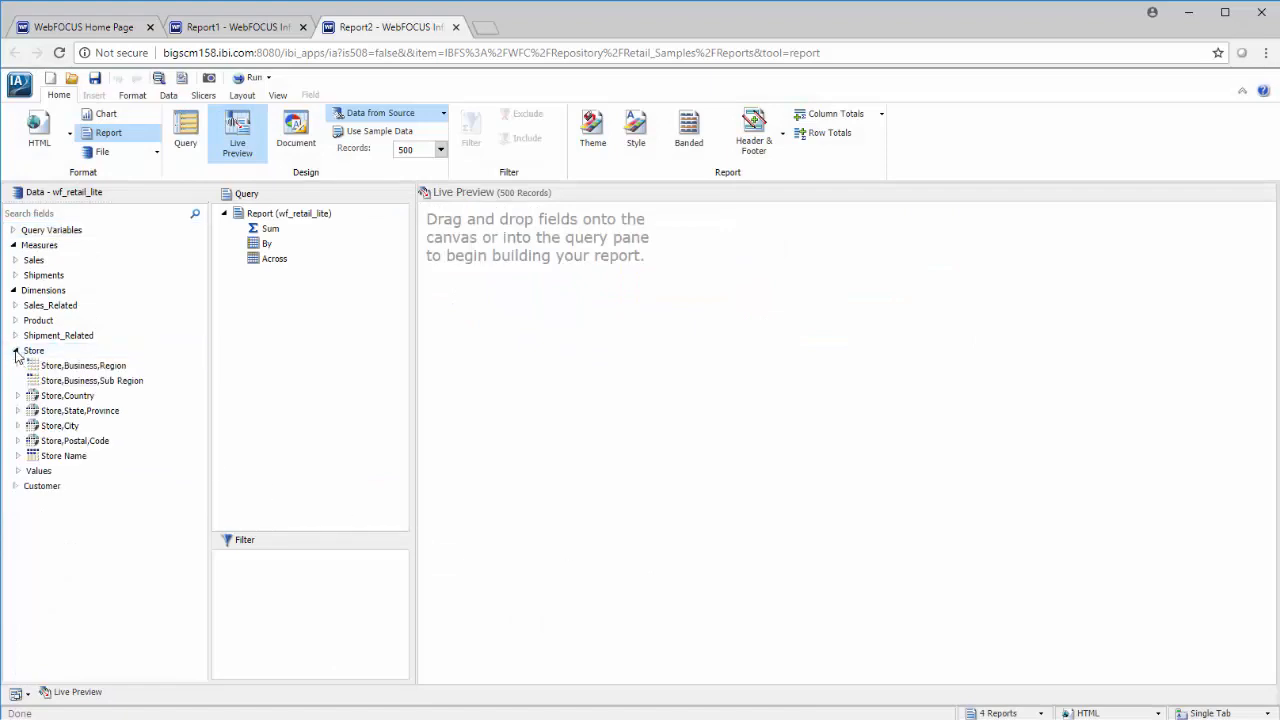
pyautogui.moveTo(83, 365); pyautogui.dragTo(320, 243)
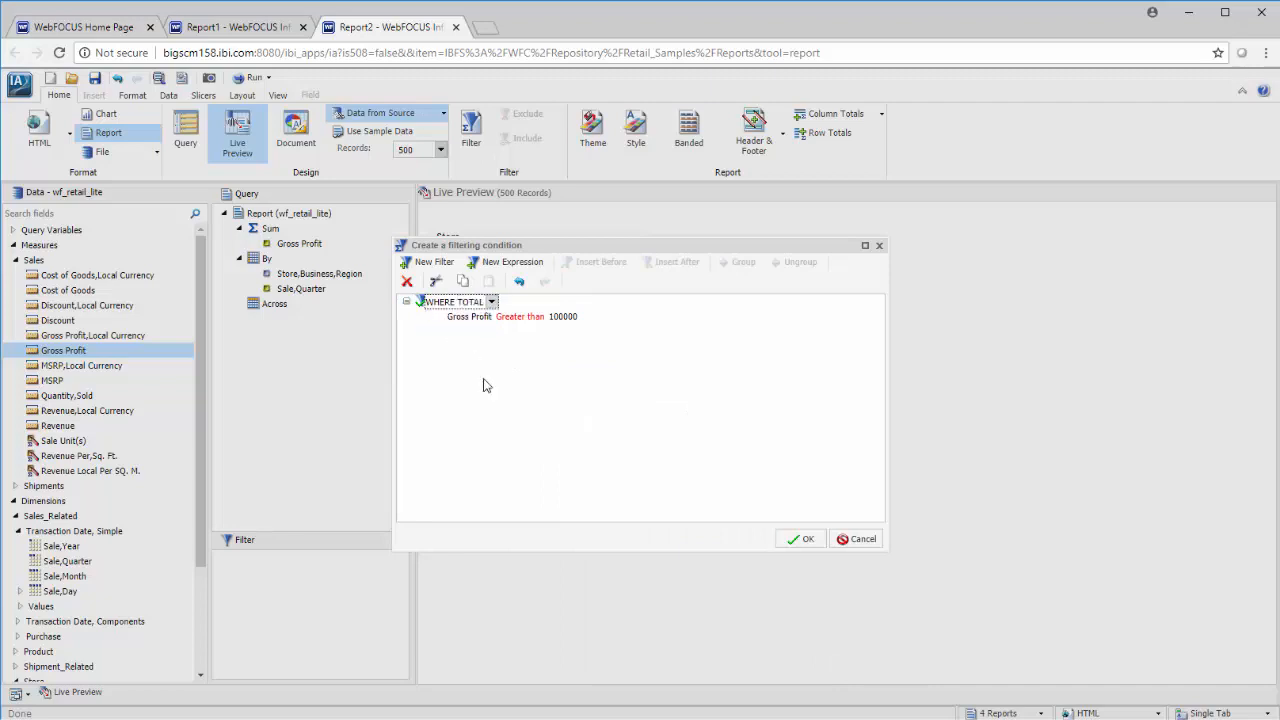
pyautogui.click(801, 538)
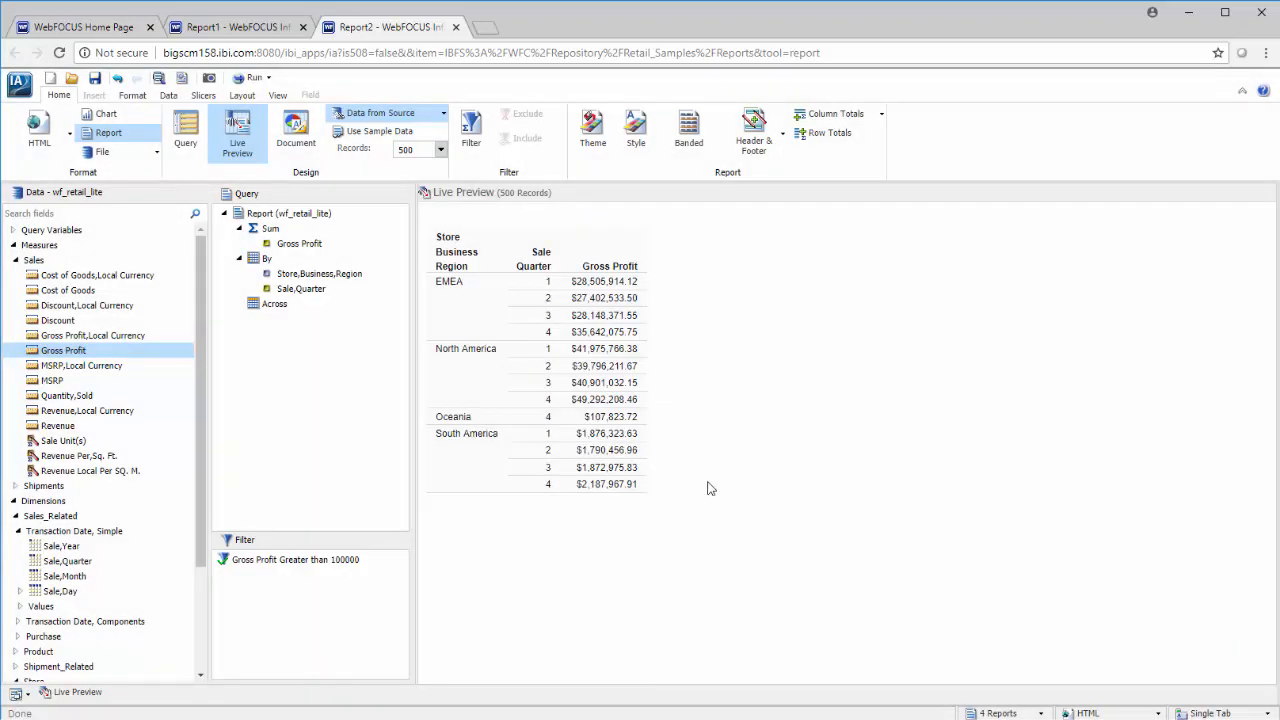
# Change the Gross Profit text colour to green.
pyautogui.click(300, 243)
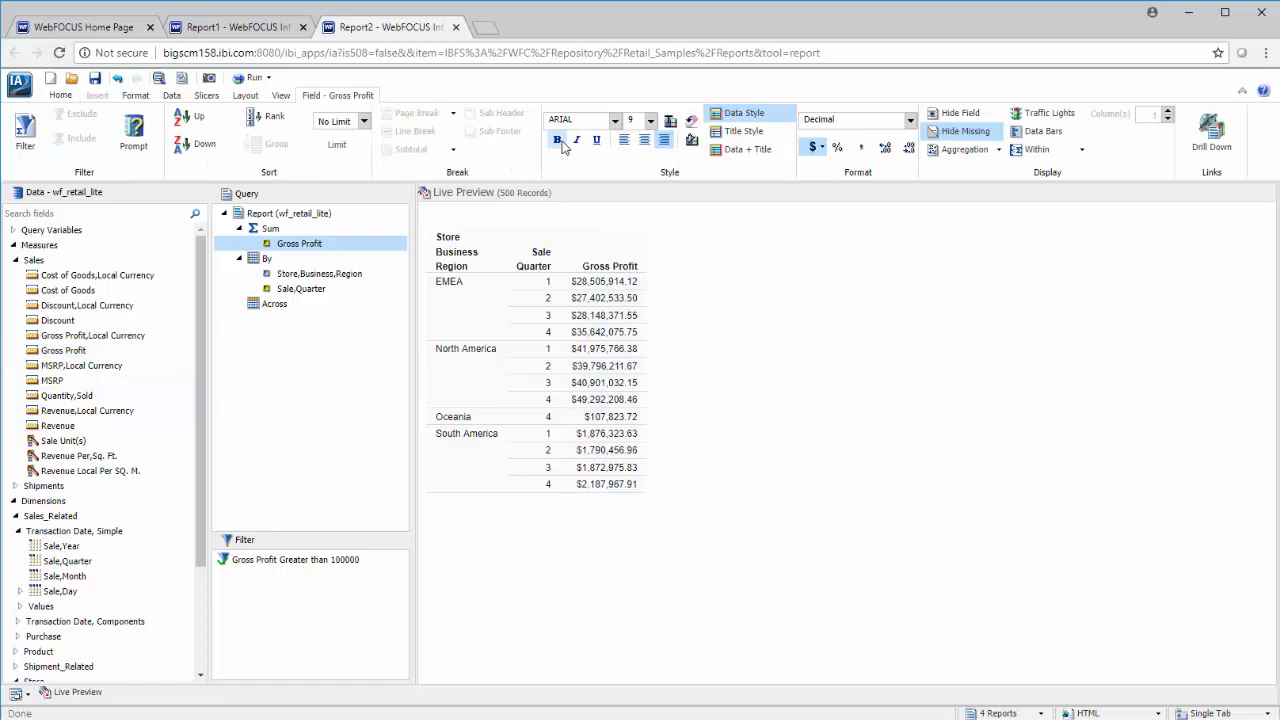
pyautogui.click(690, 120)
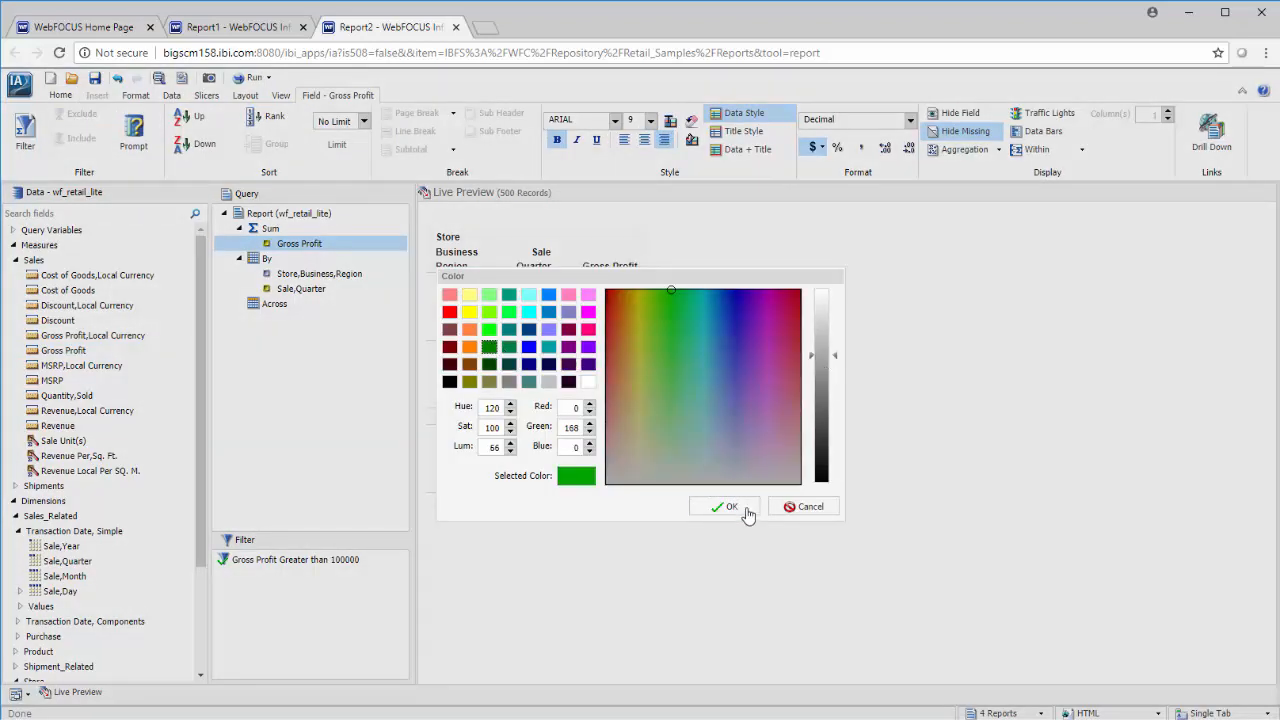
pyautogui.click(728, 506)
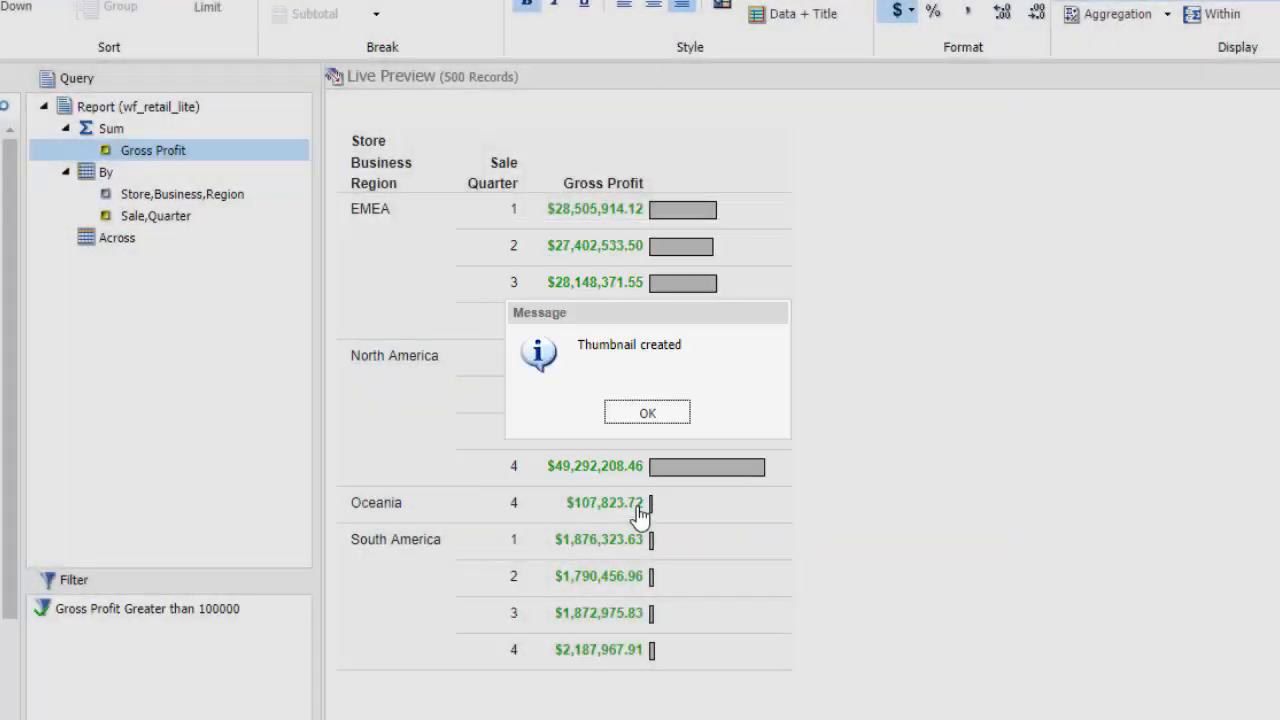
# Dismiss the thumbnail message and save the report as Quarterly Profit by Region.
pyautogui.click(647, 413)
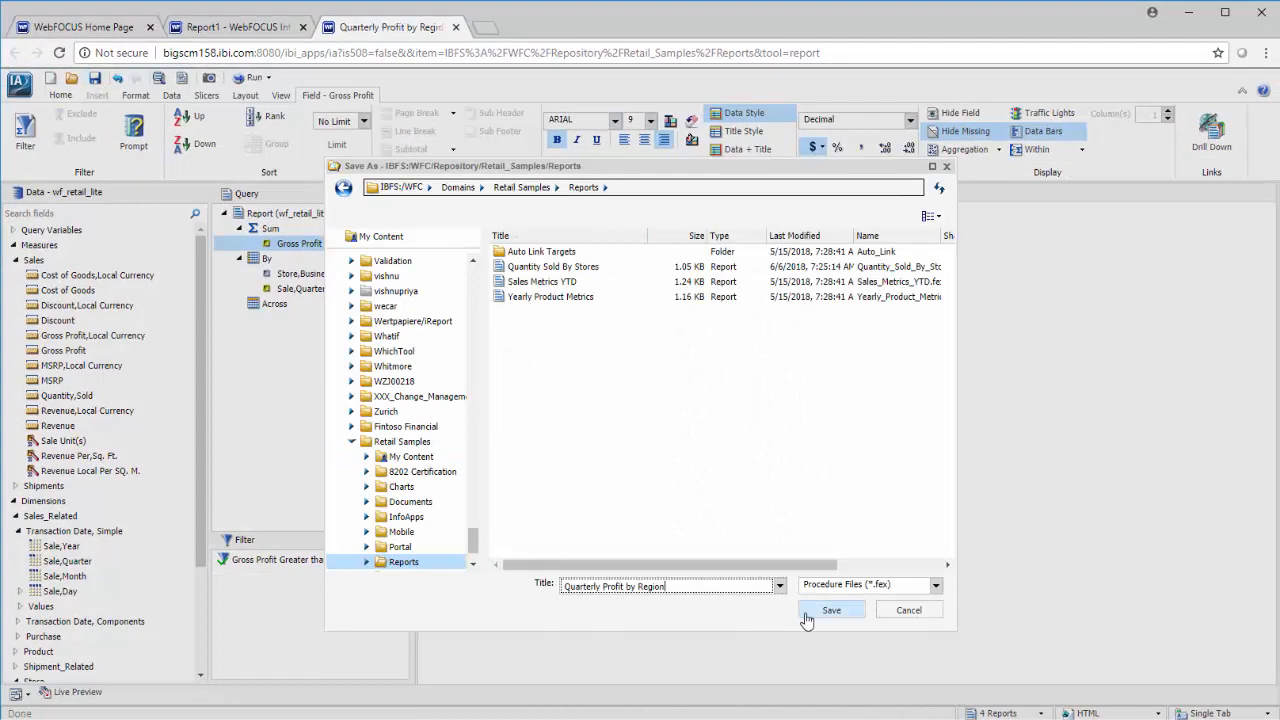
pyautogui.click(831, 610)
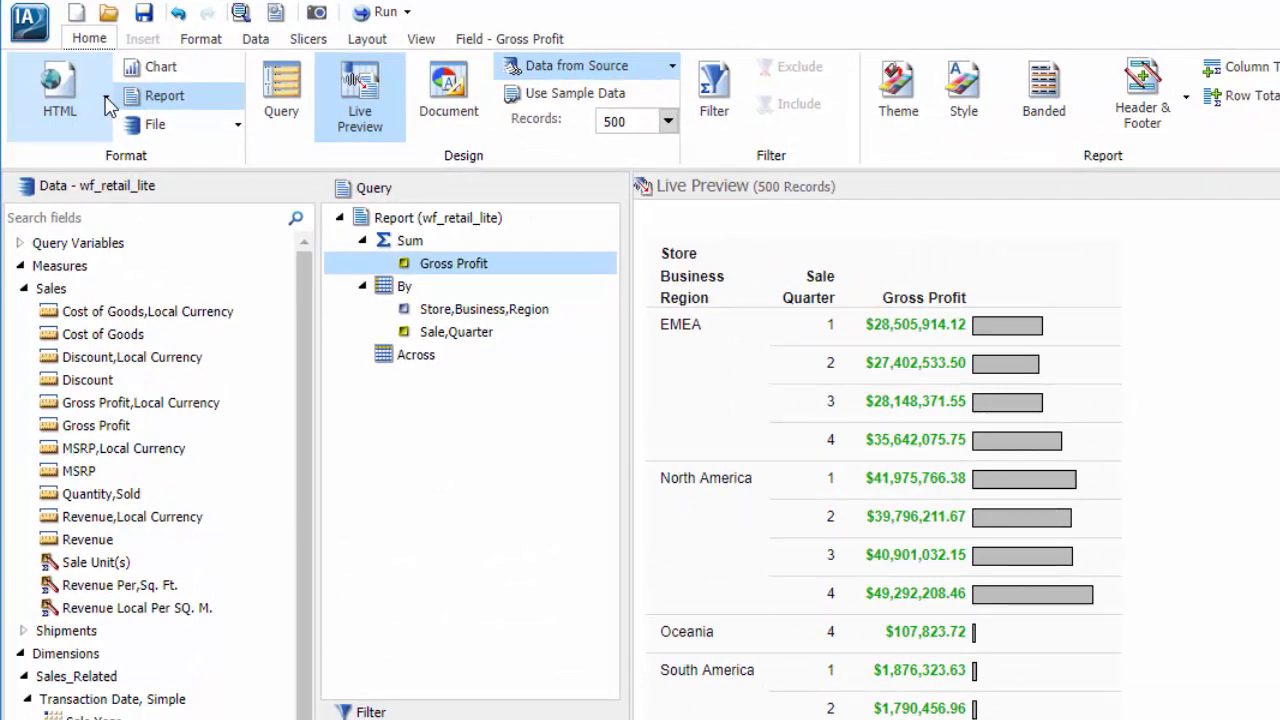
# Switch the output format to Active Report and add alternating row banding.
pyautogui.click(59, 90)
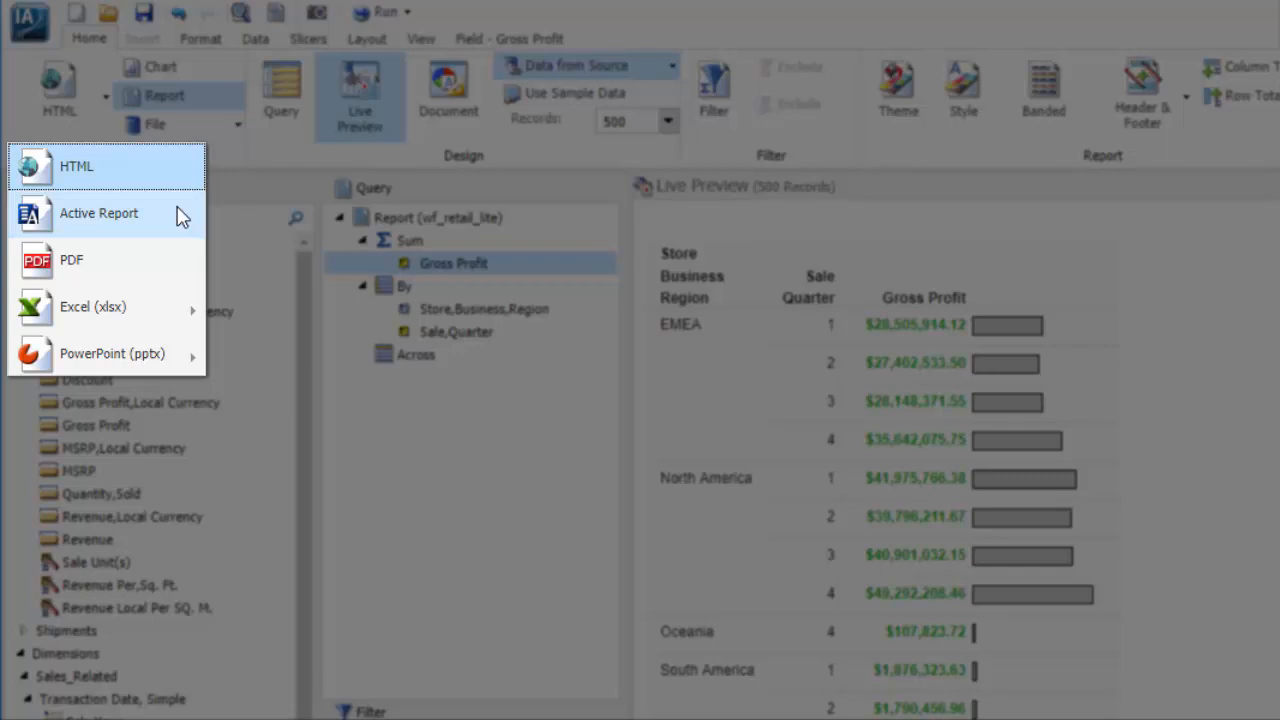
pyautogui.moveTo(155, 313)
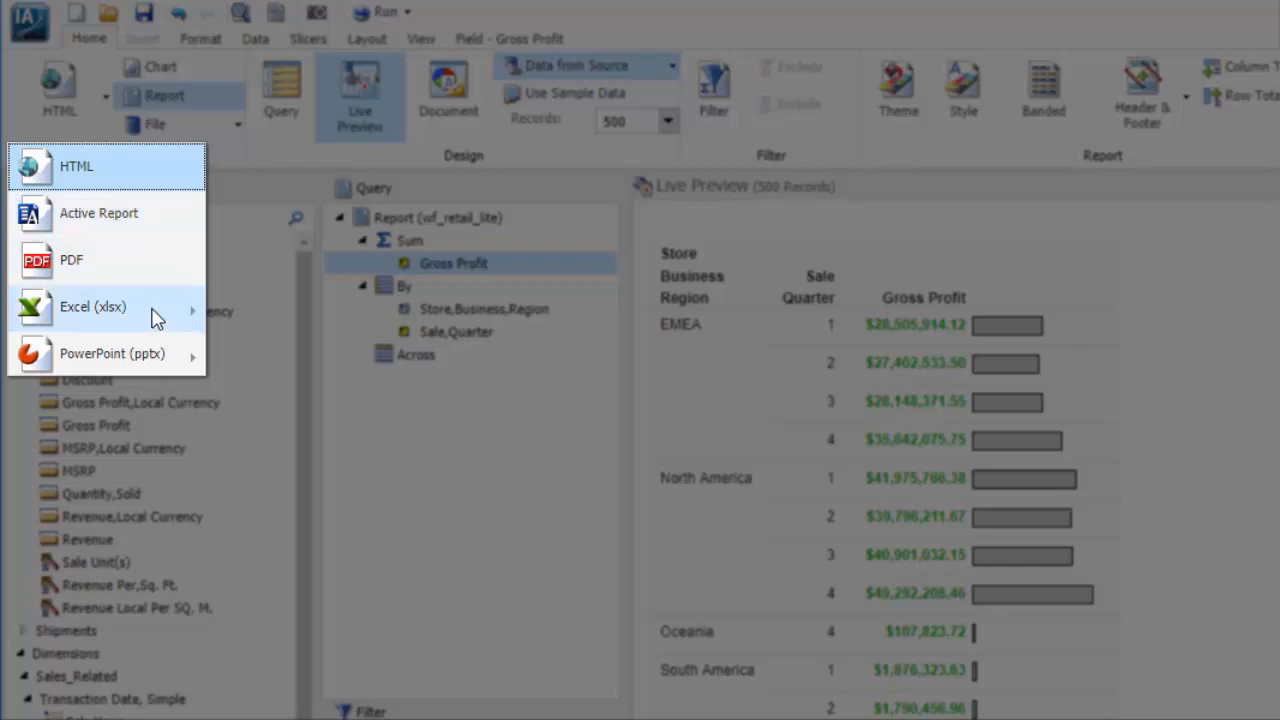
pyautogui.moveTo(140, 356)
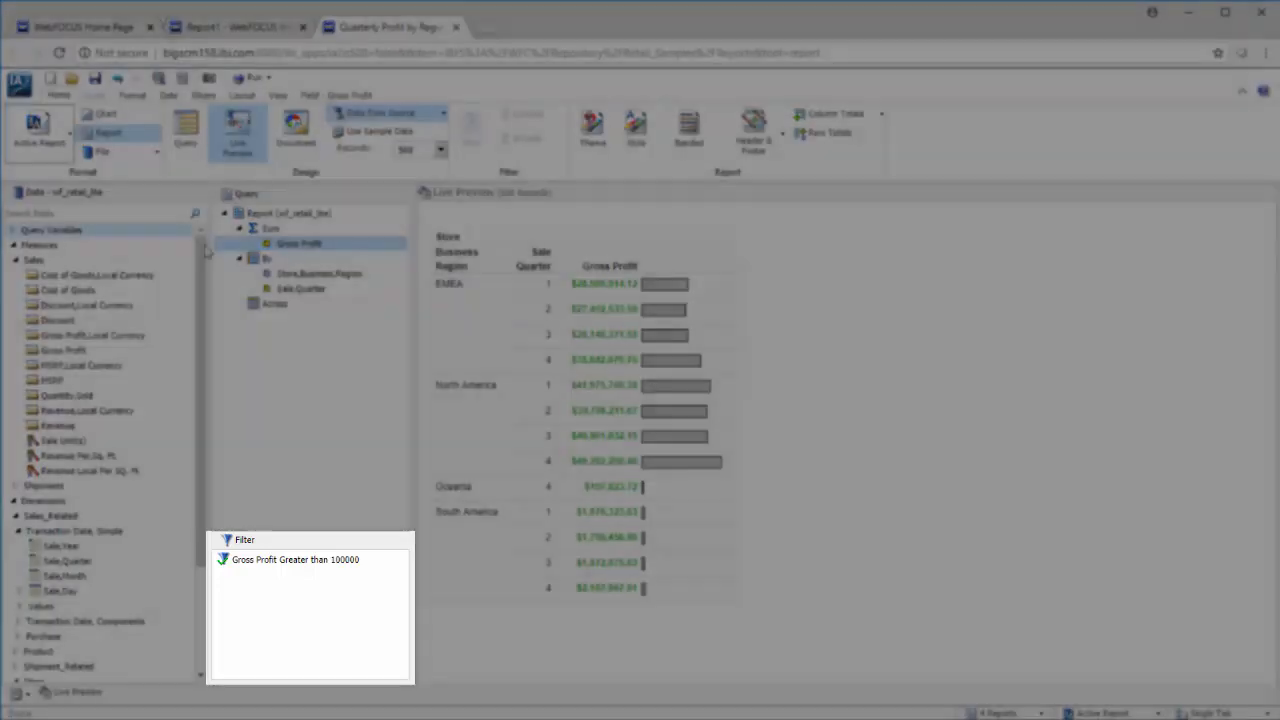
pyautogui.click(689, 130)
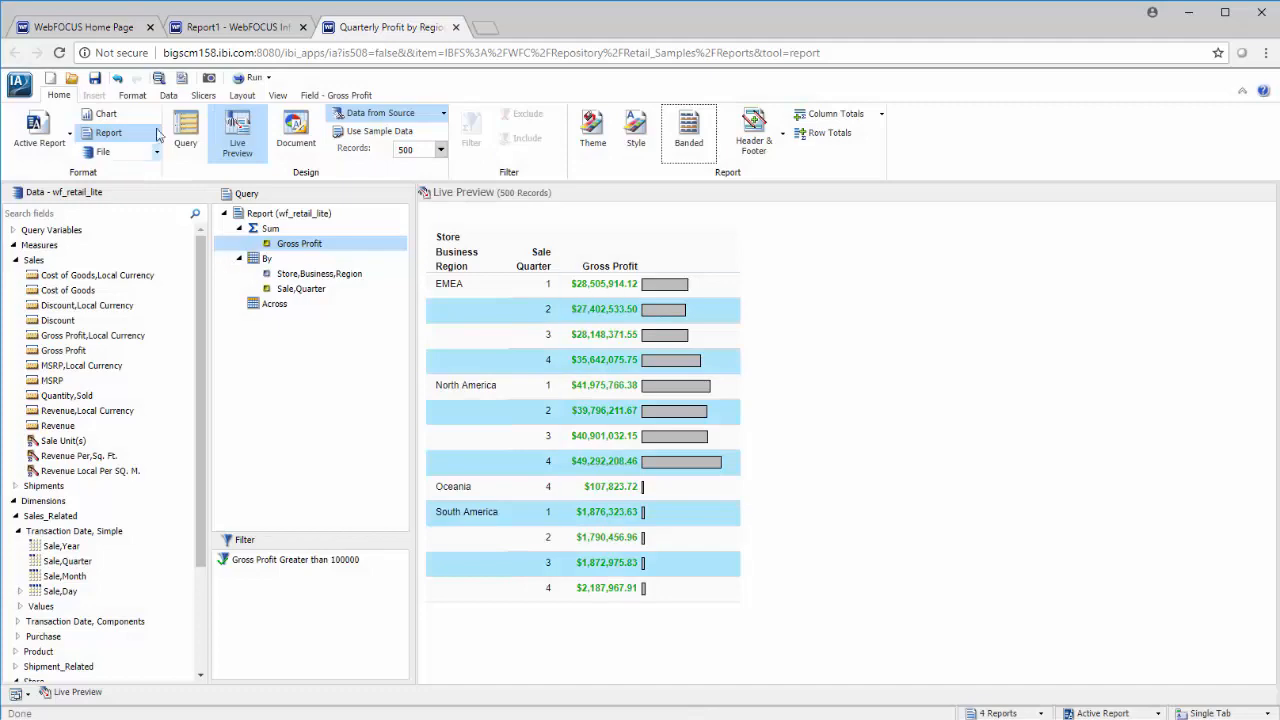
# Build a new chart using wf_retail_lite as its data source.
pyautogui.click(59, 94)
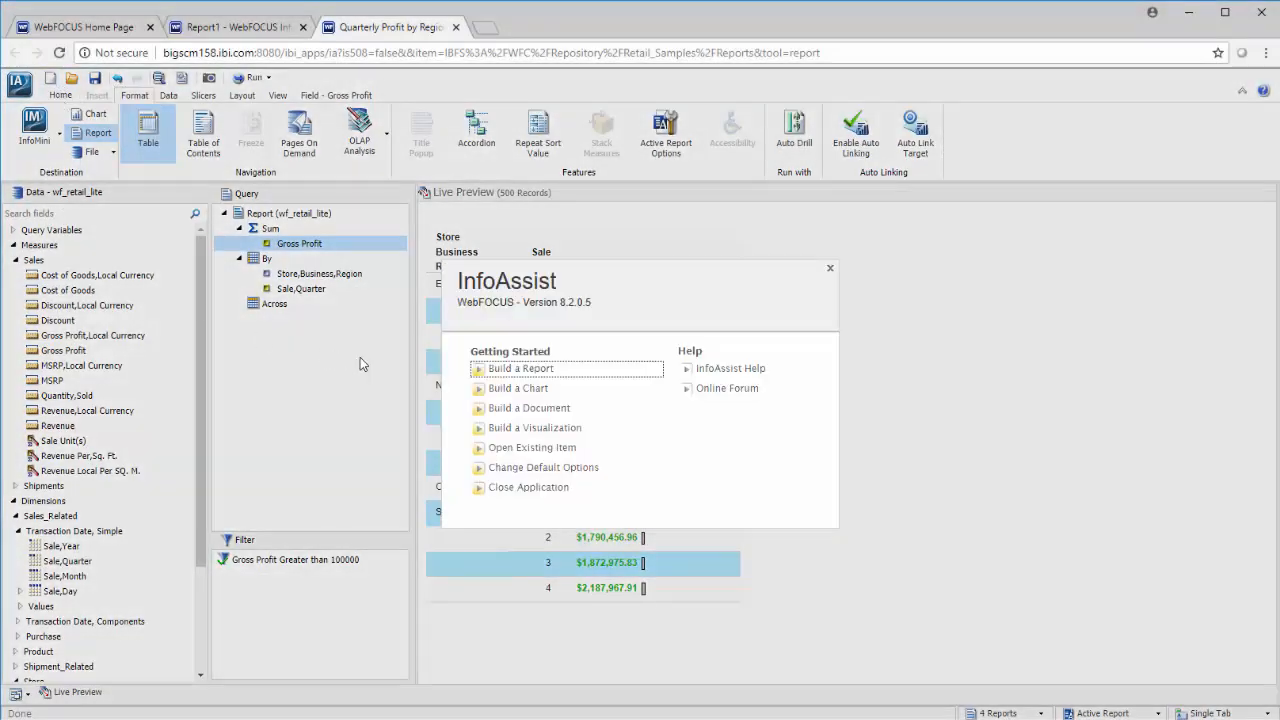
pyautogui.click(532, 447)
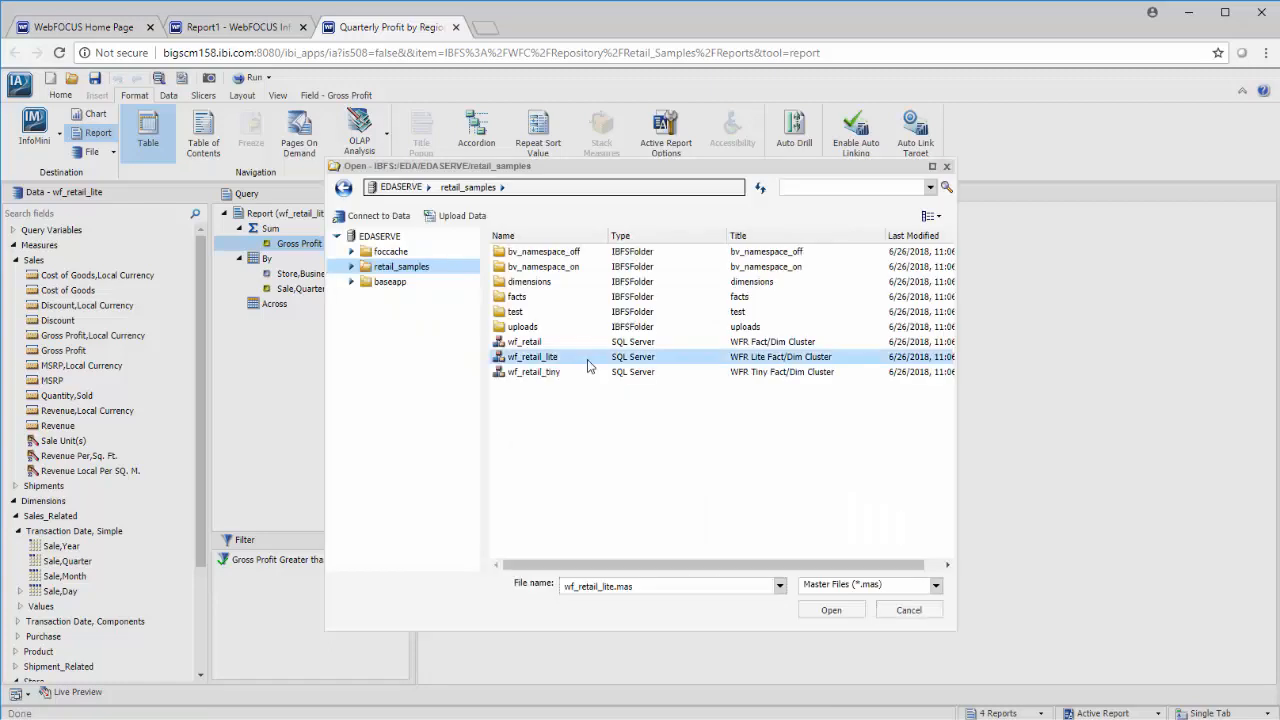
pyautogui.click(830, 609)
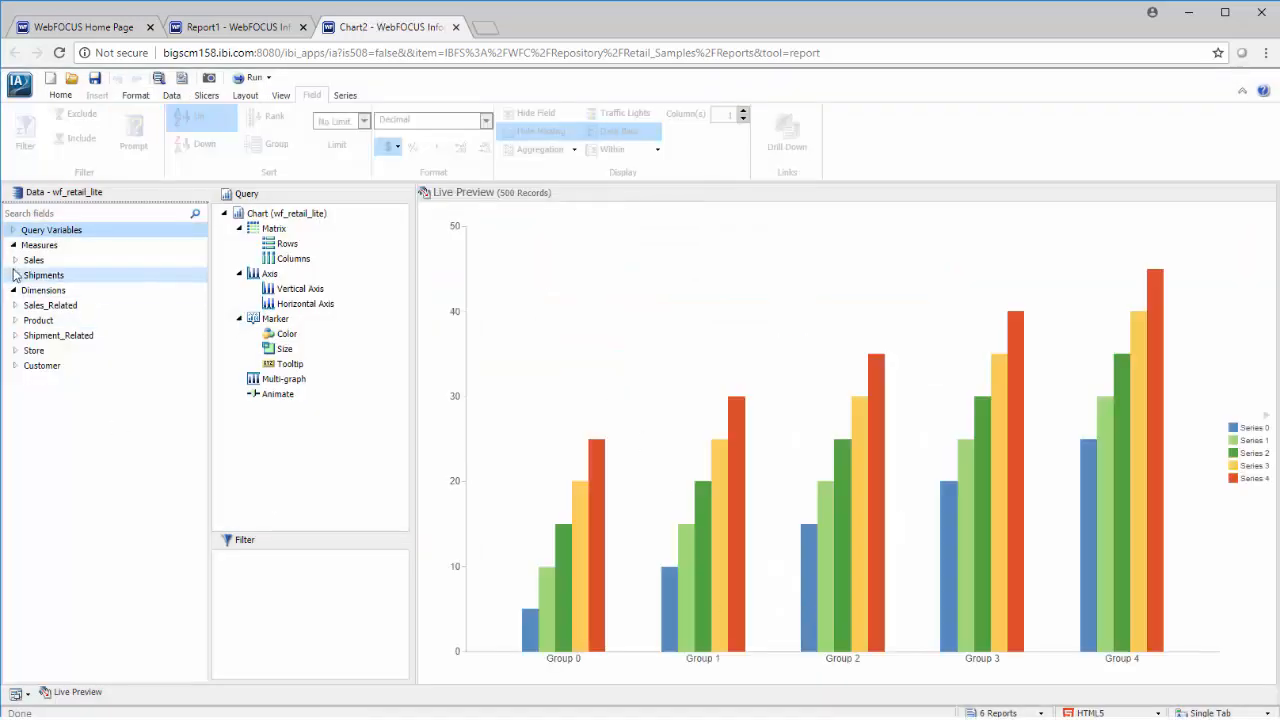
# Chart Gross Profit by Sale Year as stacked bars, then return to the Quarterly Profit report.
pyautogui.click(33, 259)
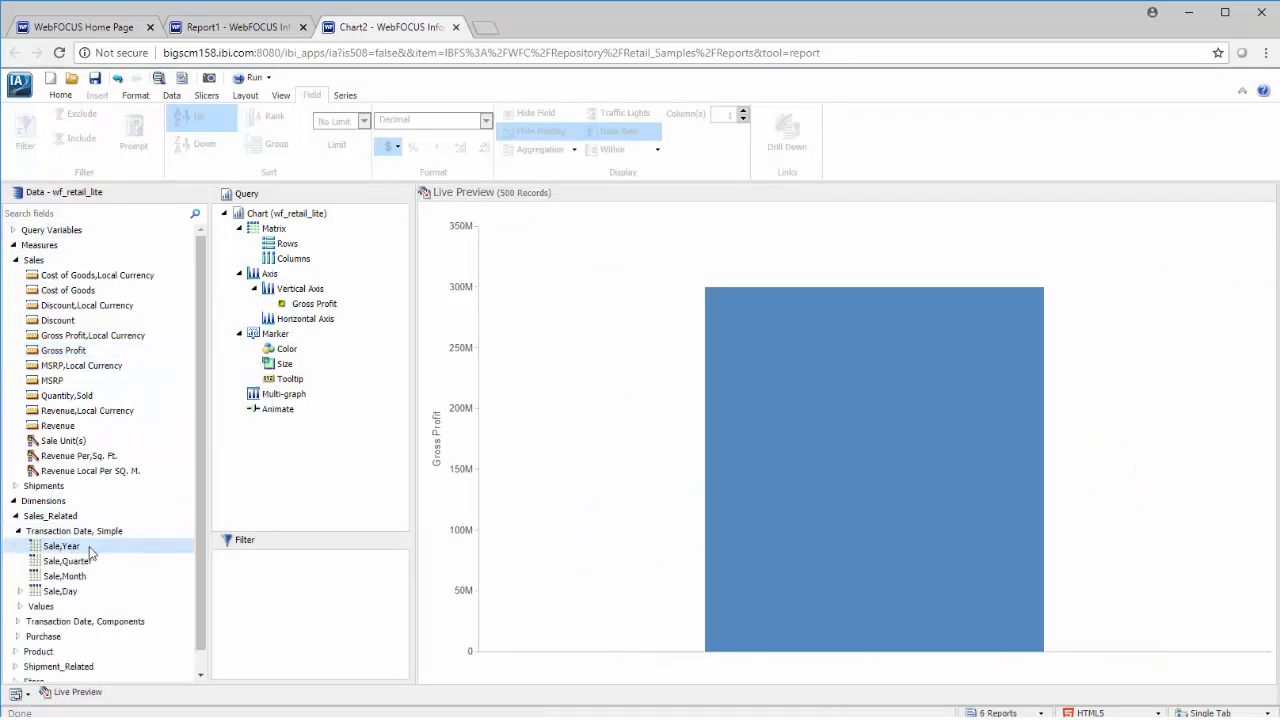
pyautogui.moveTo(61, 545); pyautogui.dragTo(305, 318)
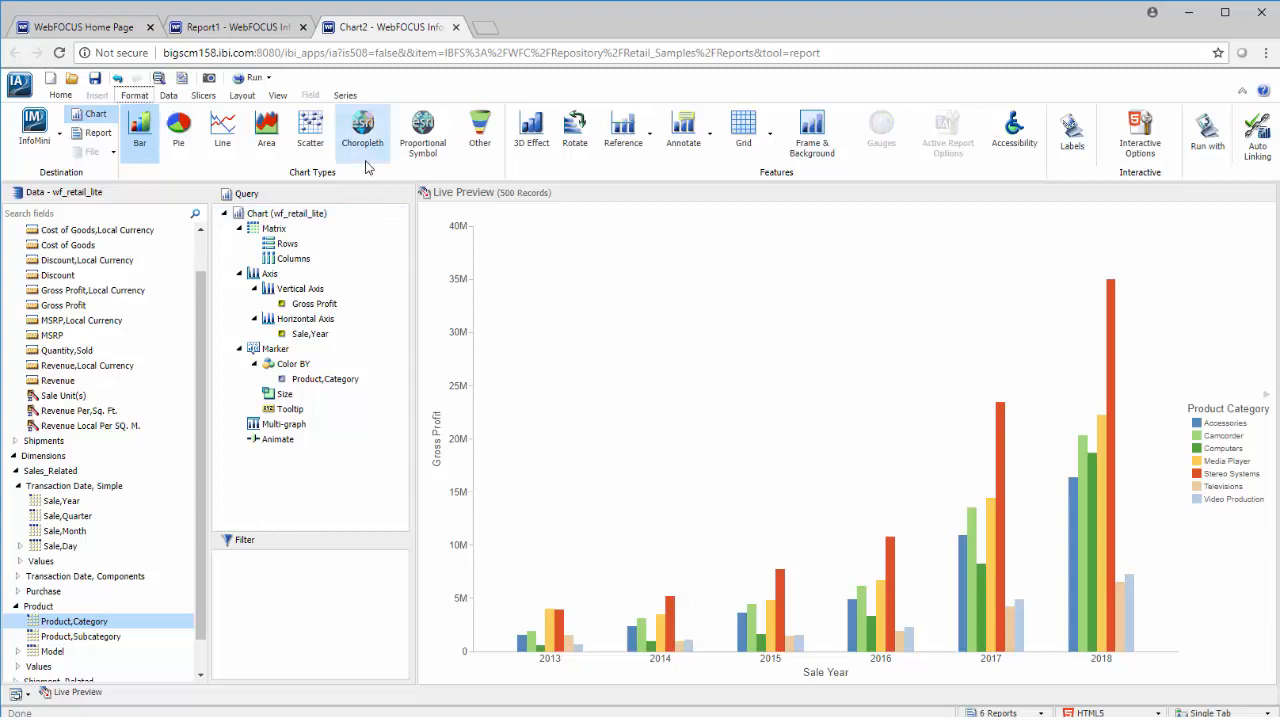
pyautogui.click(479, 130)
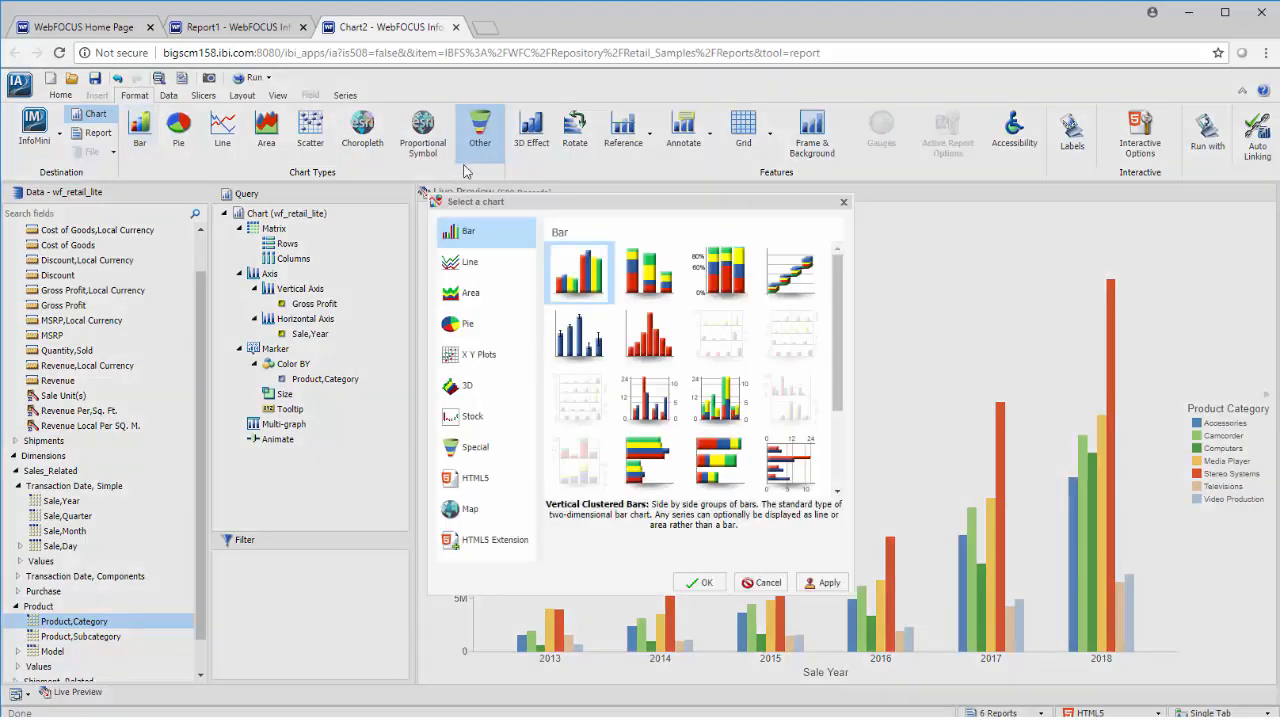
pyautogui.click(700, 582)
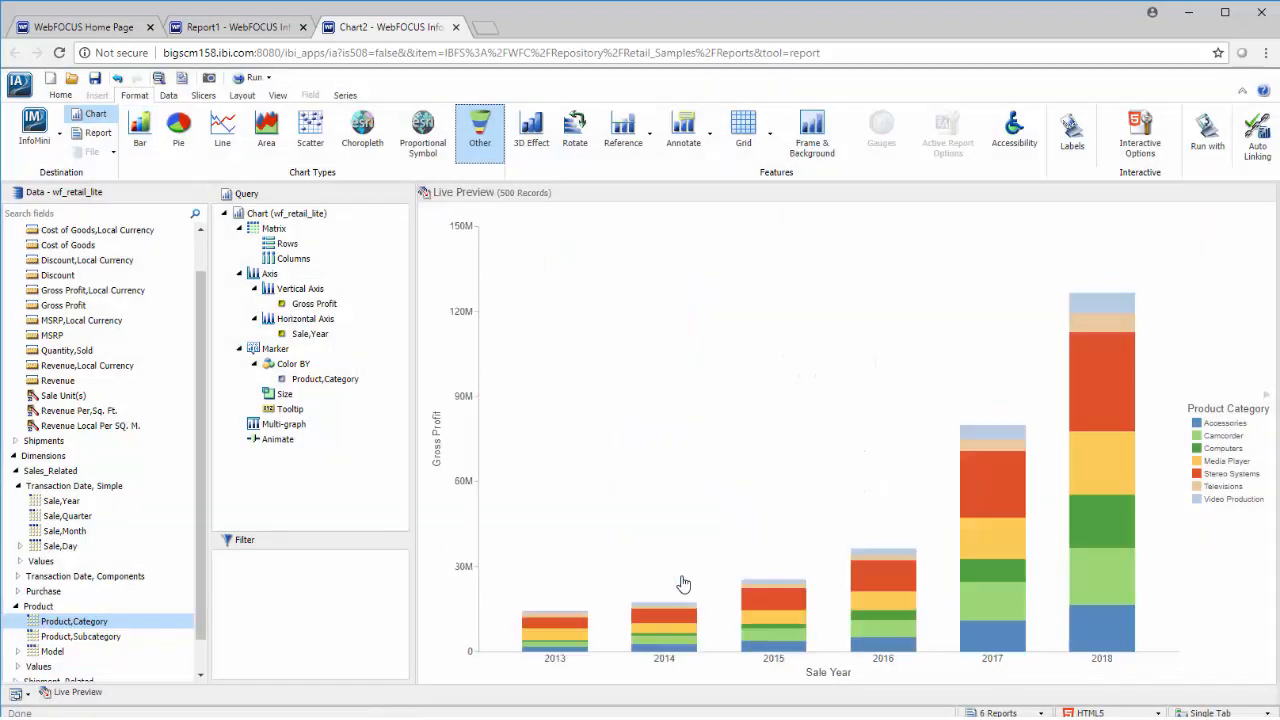
pyautogui.click(1210, 712)
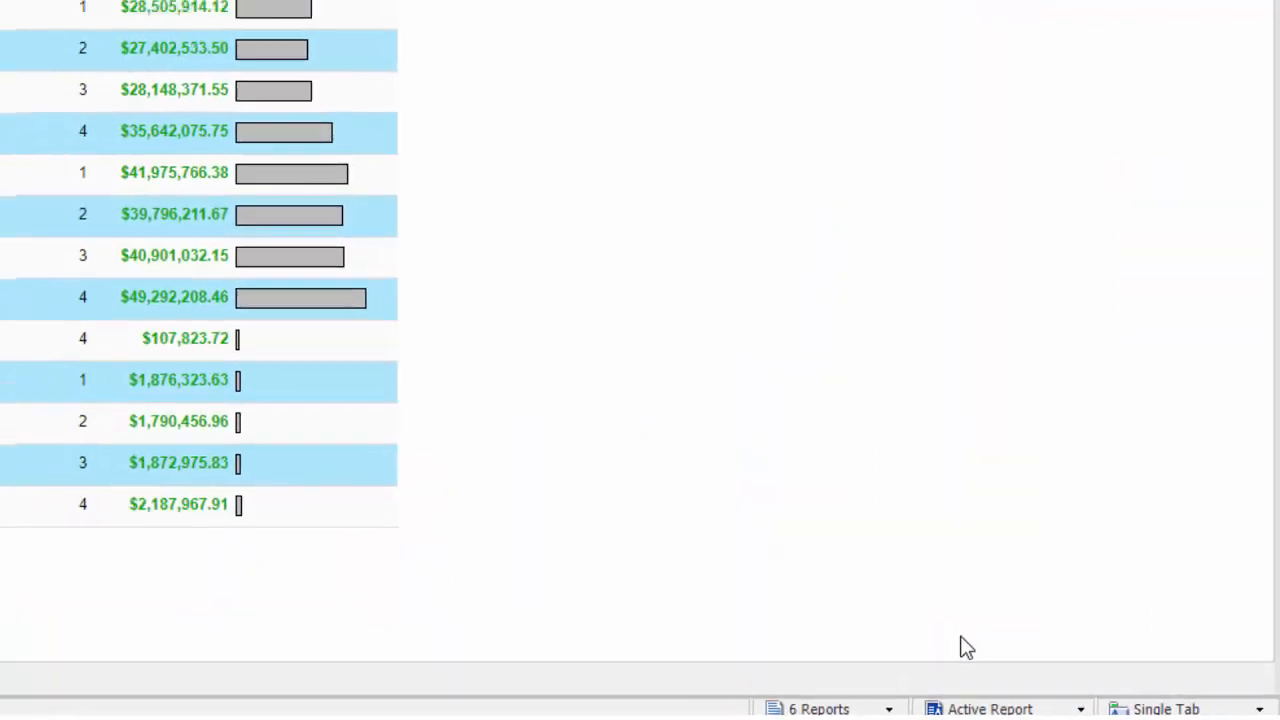
# Run the Active Report, switch to the Gross Profit by Product Category document, and open Help.
pyautogui.click(253, 85)
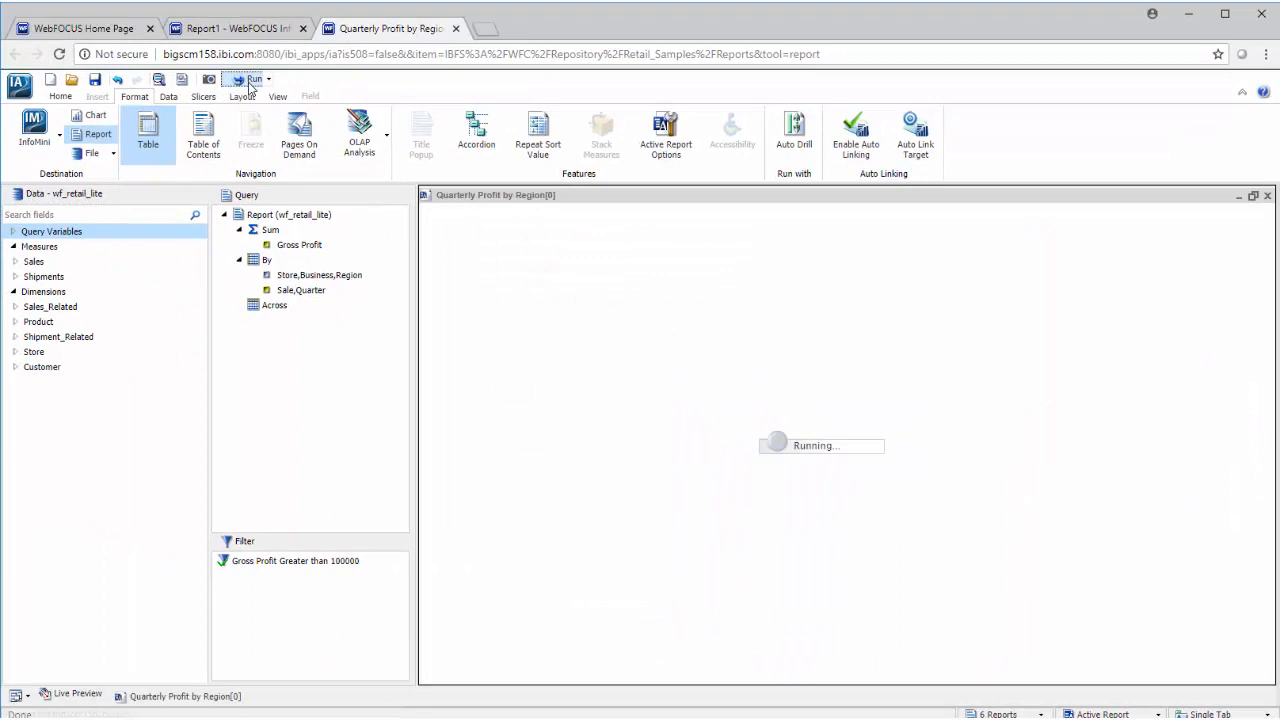
pyautogui.click(254, 79)
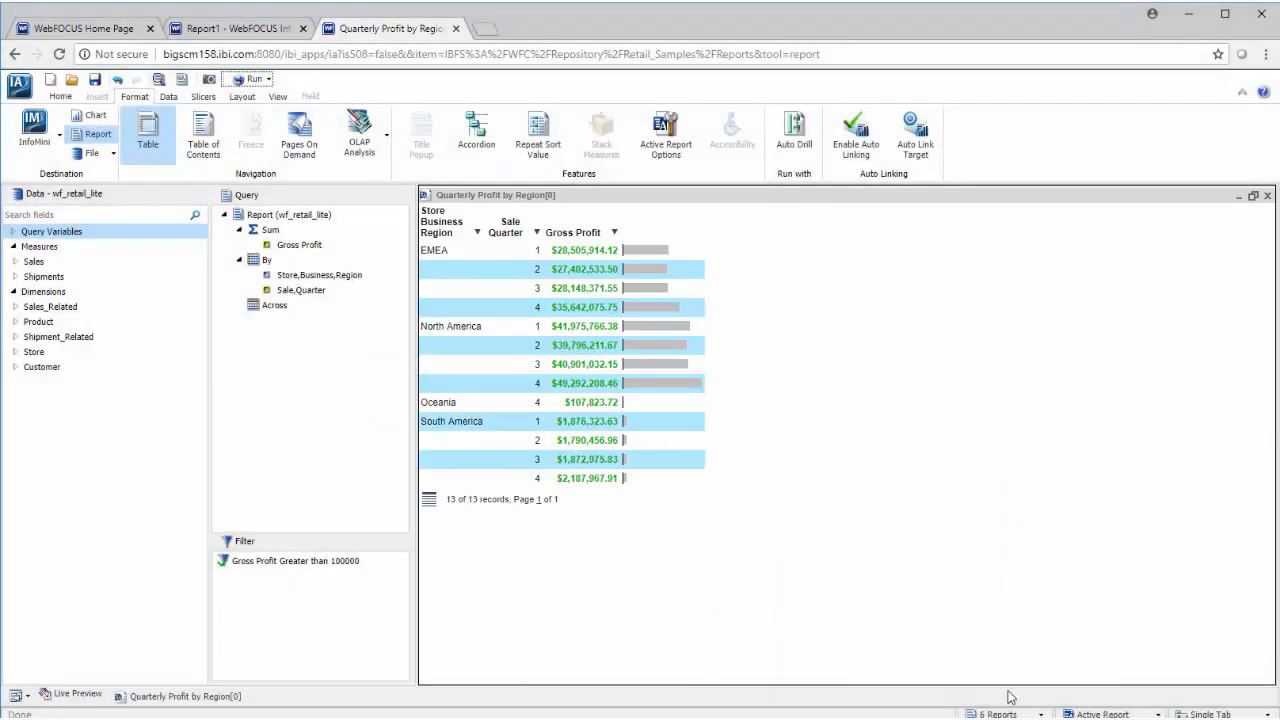
pyautogui.click(1002, 713)
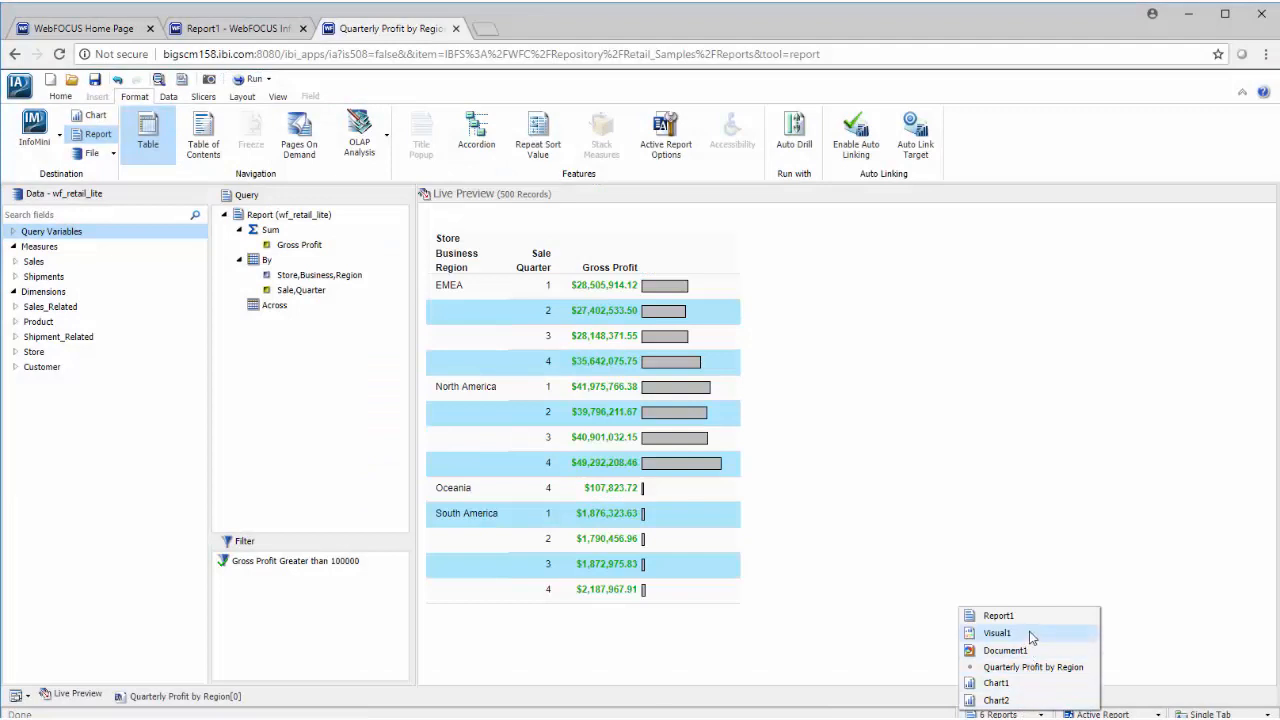
pyautogui.click(997, 632)
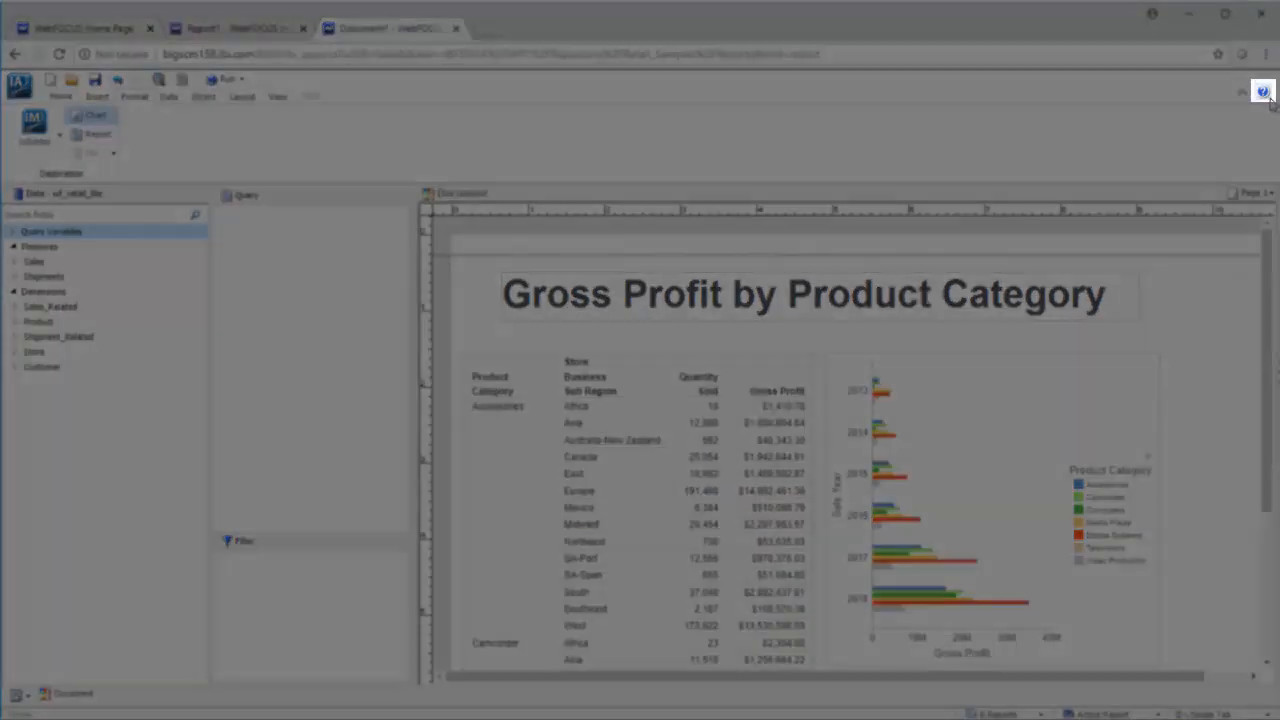
pyautogui.click(1263, 91)
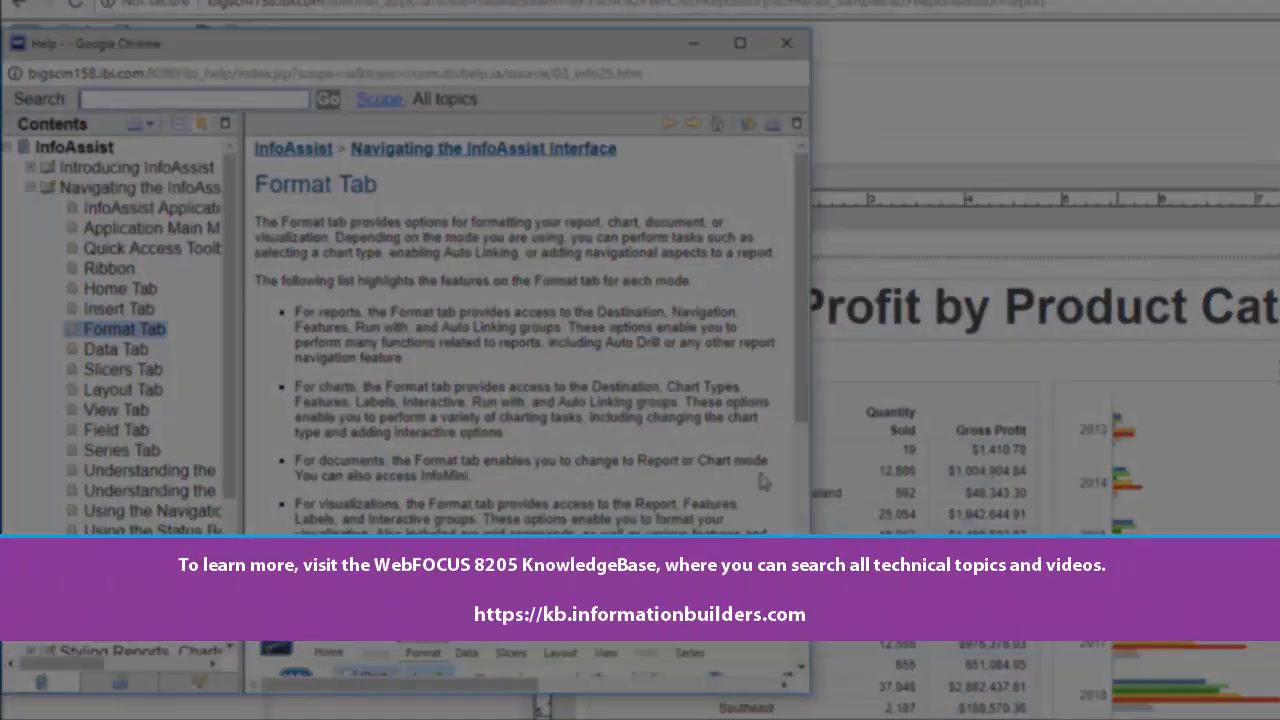
# Scroll the help Contents pane to reveal Manipulating Data, Creating HOLD Files and Glossary.
pyautogui.scroll(-3)
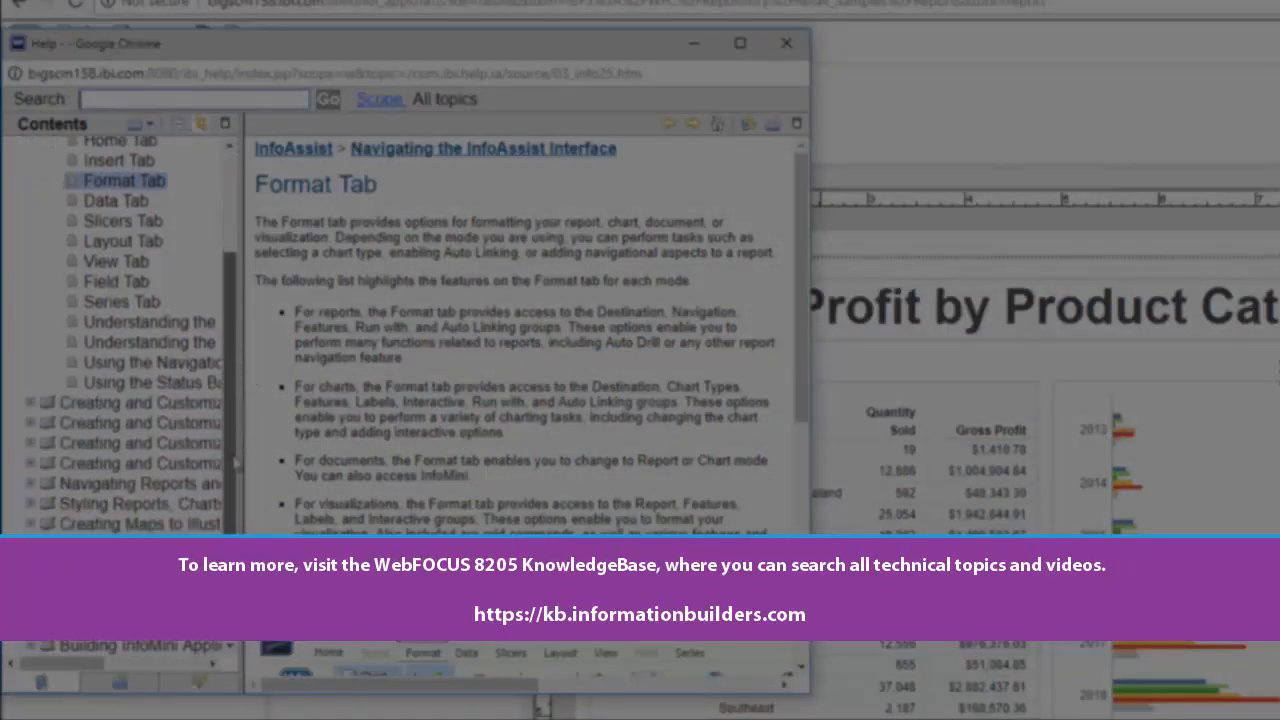
pyautogui.scroll(-3)
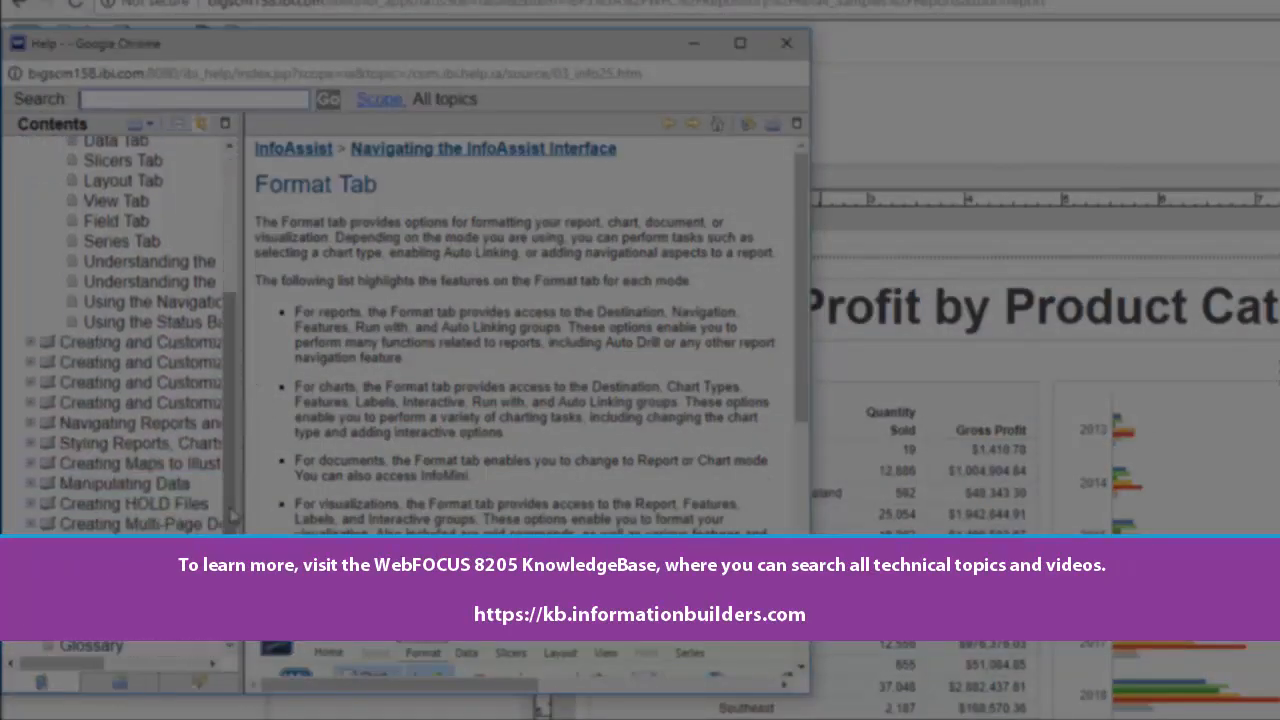